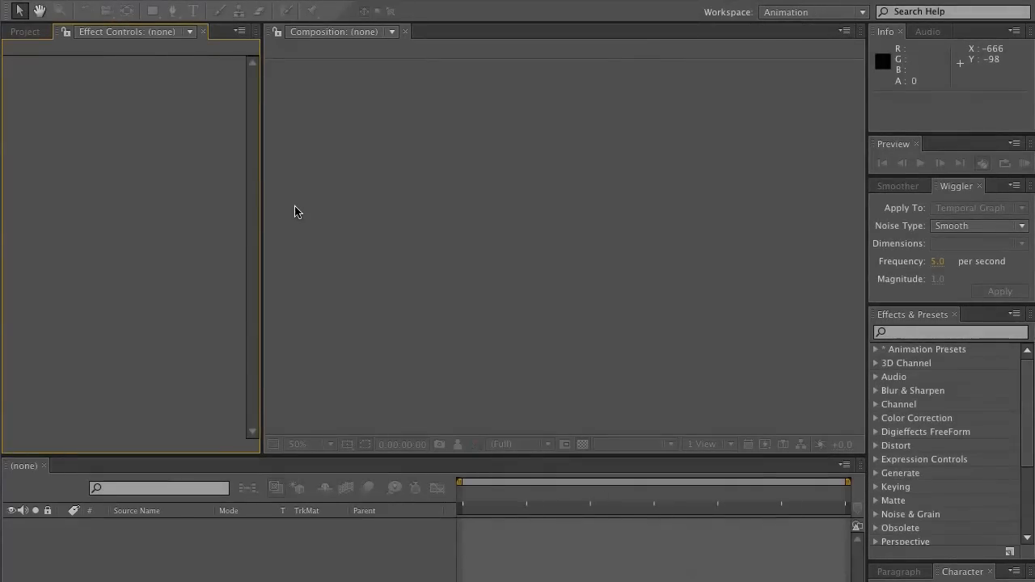
Step: Start a new composition from the Composition menu
{"action": "left_click", "coordinate": [25, 32]}
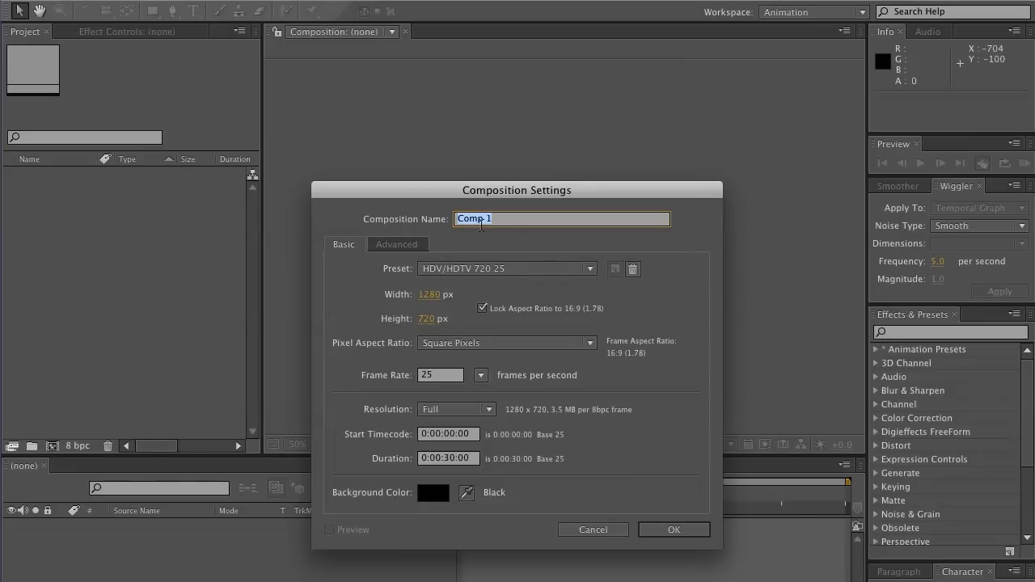
Step: Name the comp 'Swinging Text' with the HDV/HDTV 720 25 preset and a 10-second duration
{"action": "type", "text": "Swinging"}
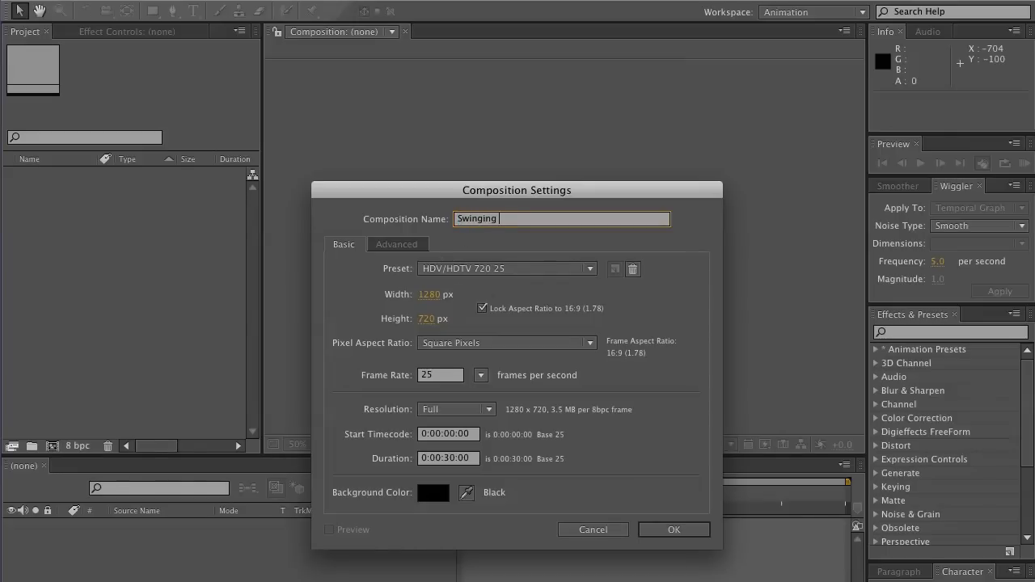
{"action": "type", "text": "Text"}
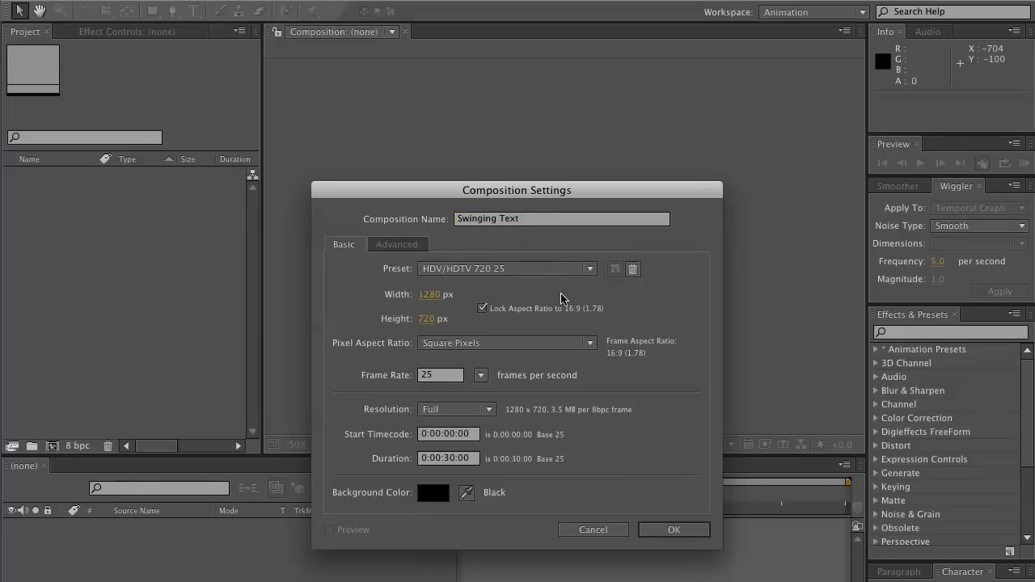
{"action": "left_click", "coordinate": [507, 269]}
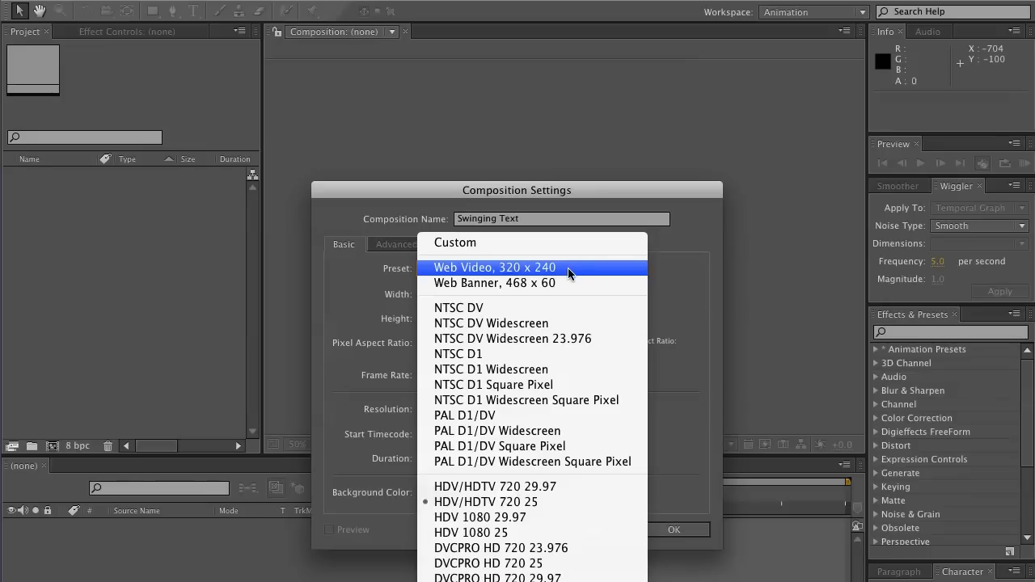
{"action": "mouse_move", "coordinate": [589, 297]}
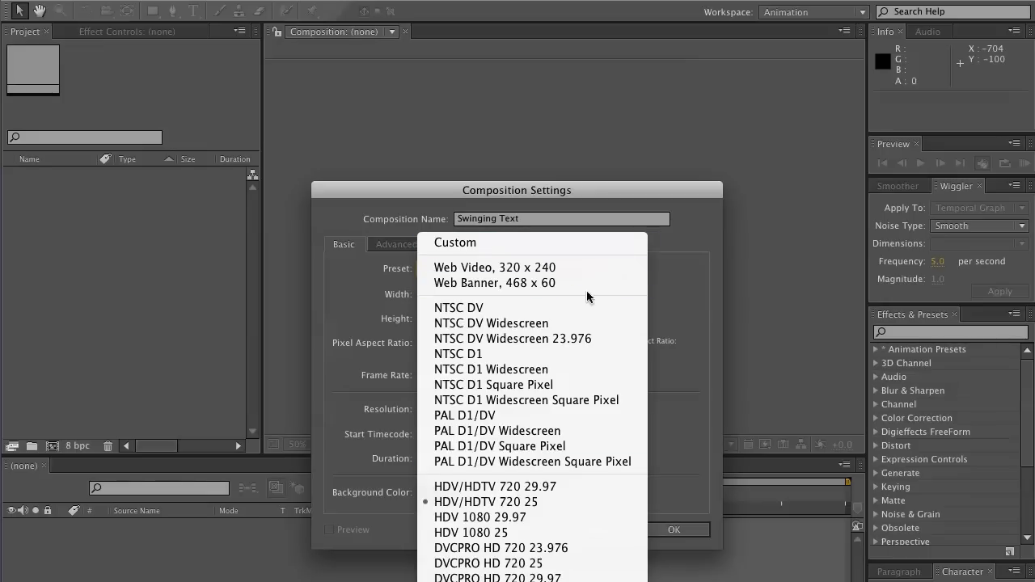
{"action": "mouse_move", "coordinate": [473, 334]}
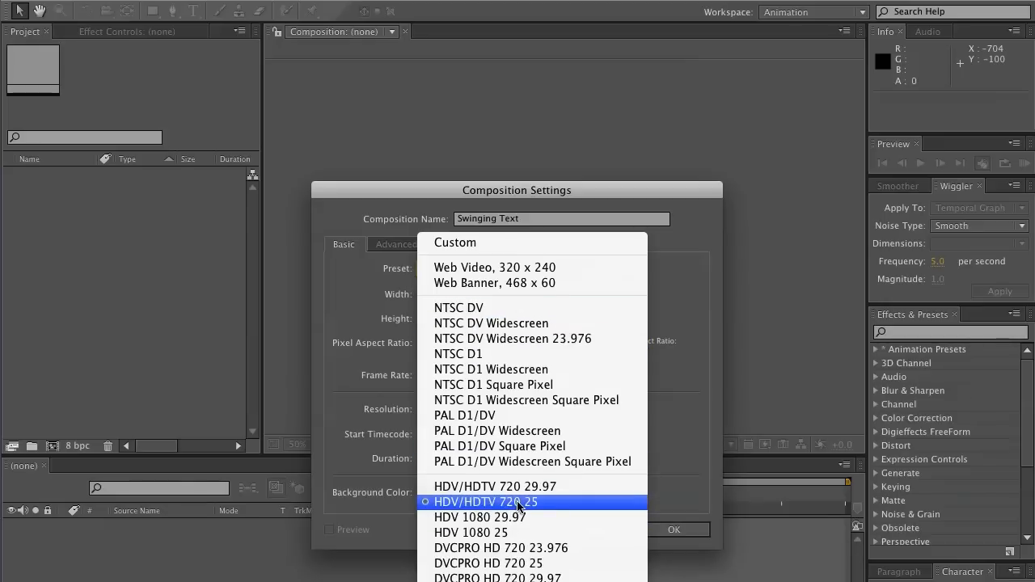
{"action": "left_click", "coordinate": [485, 502]}
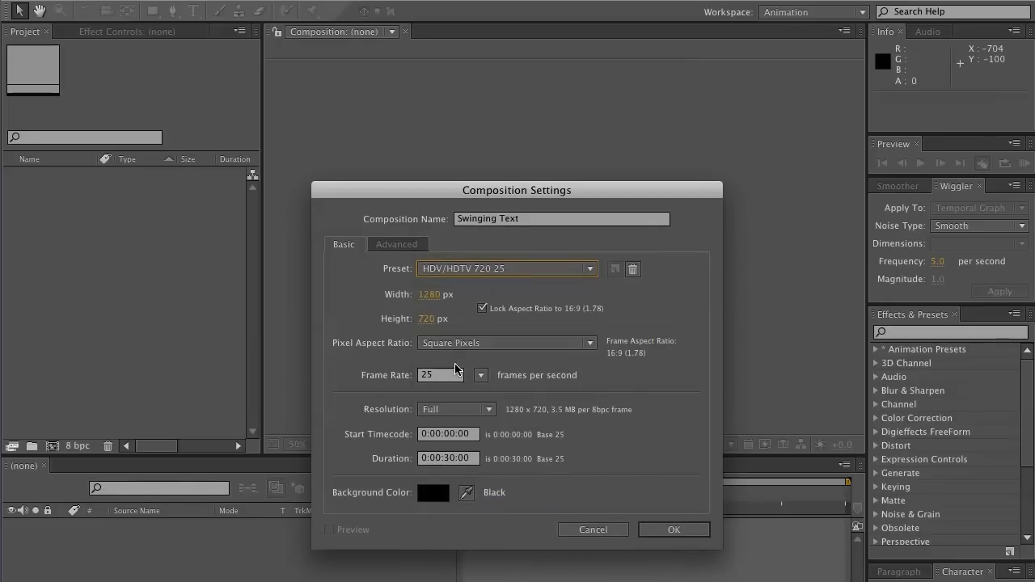
{"action": "left_click", "coordinate": [448, 457]}
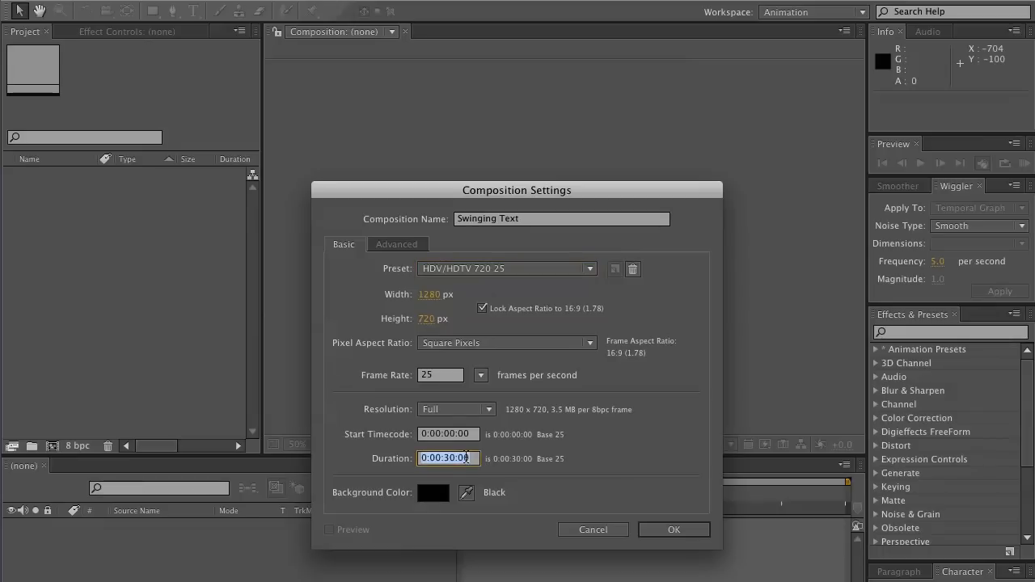
{"action": "left_click", "coordinate": [674, 530]}
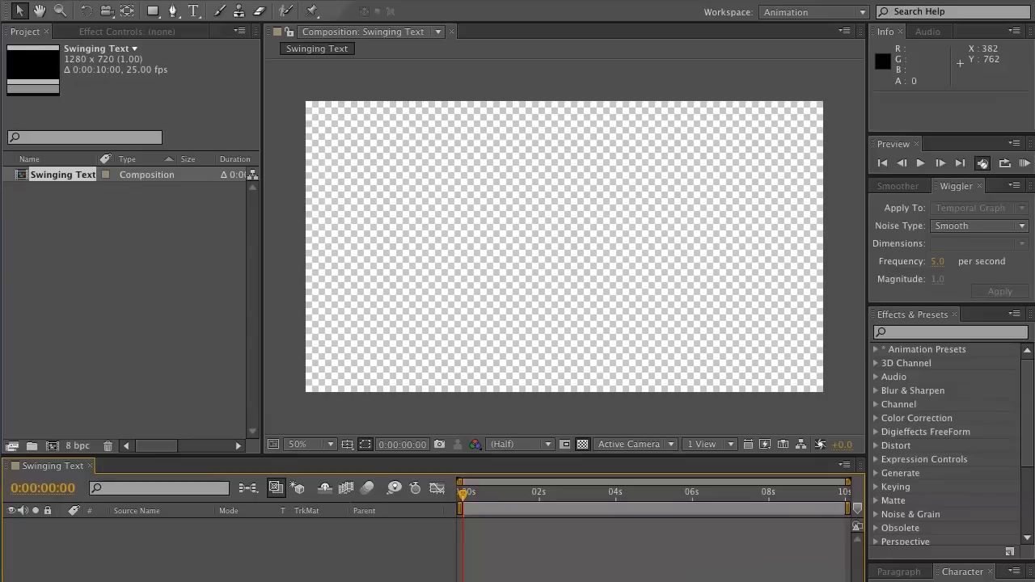
{"action": "right_click", "coordinate": [110, 560]}
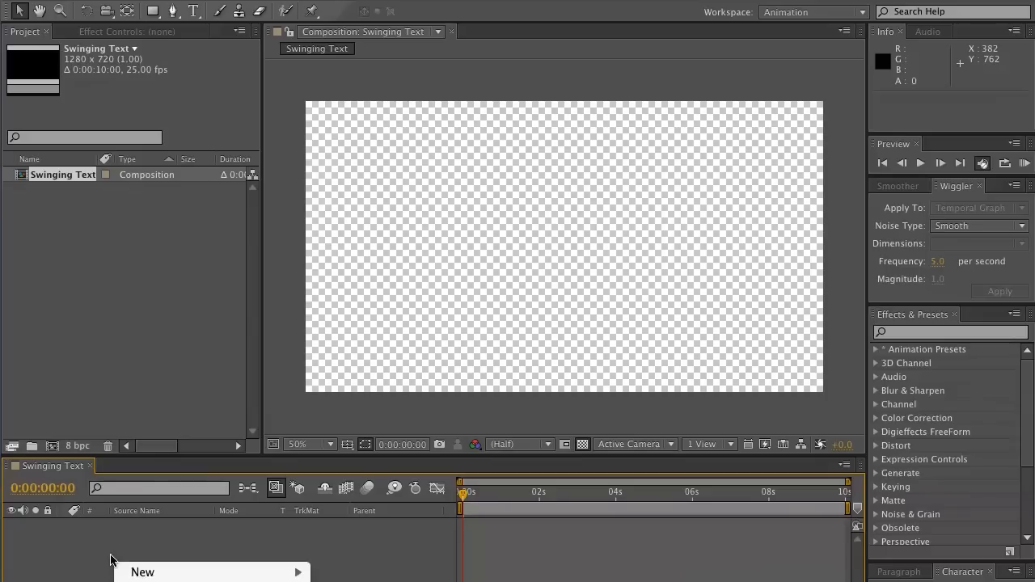
{"action": "mouse_move", "coordinate": [136, 572]}
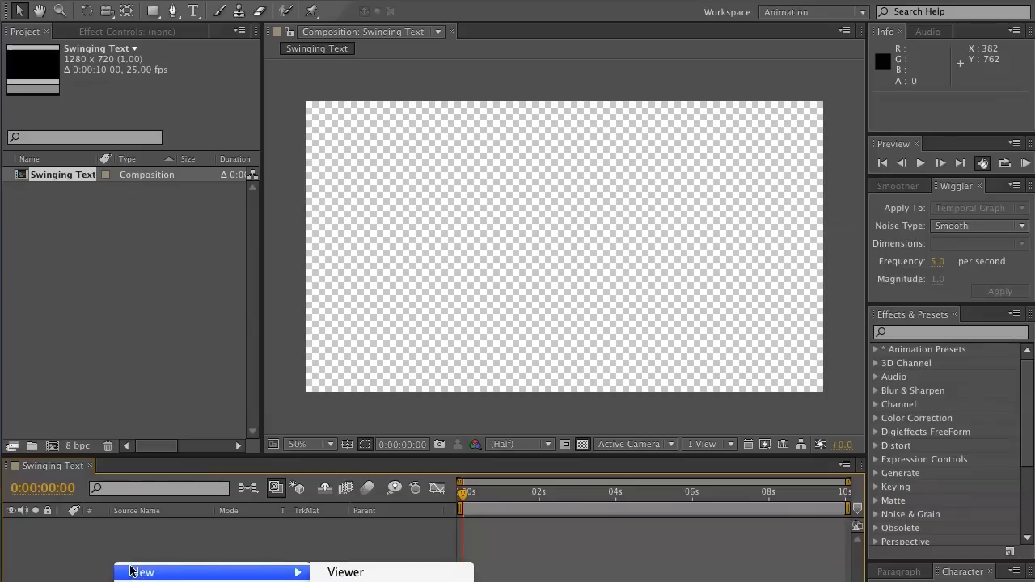
{"action": "left_click", "coordinate": [140, 572]}
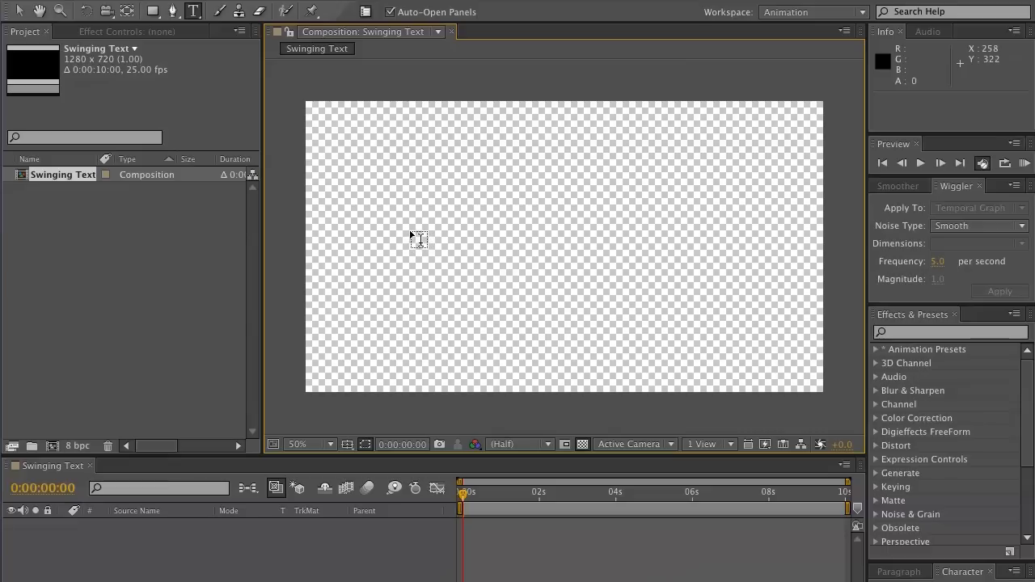
{"action": "type", "text": "GNHSRFNG"}
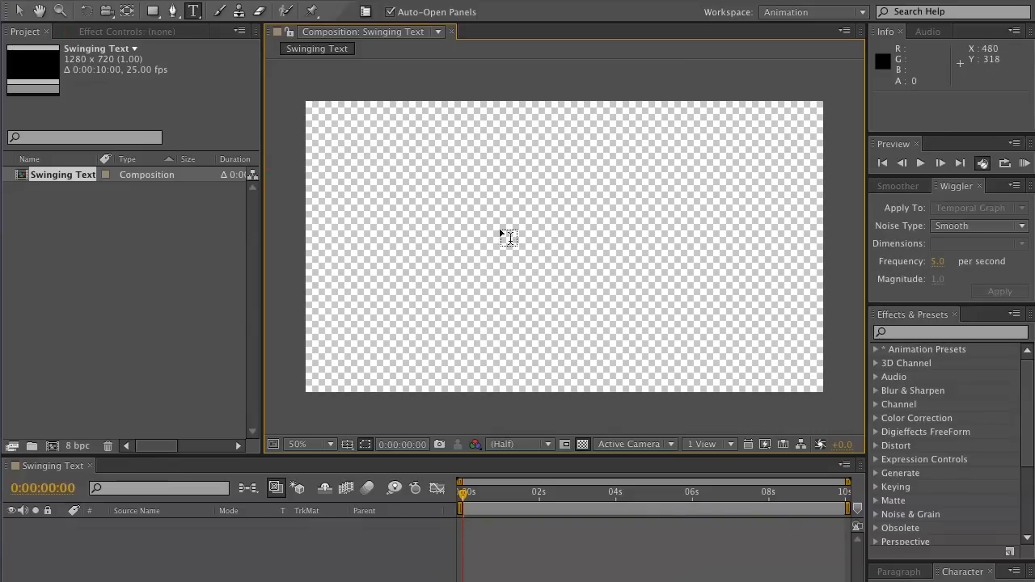
{"action": "type", "text": "RTAER"}
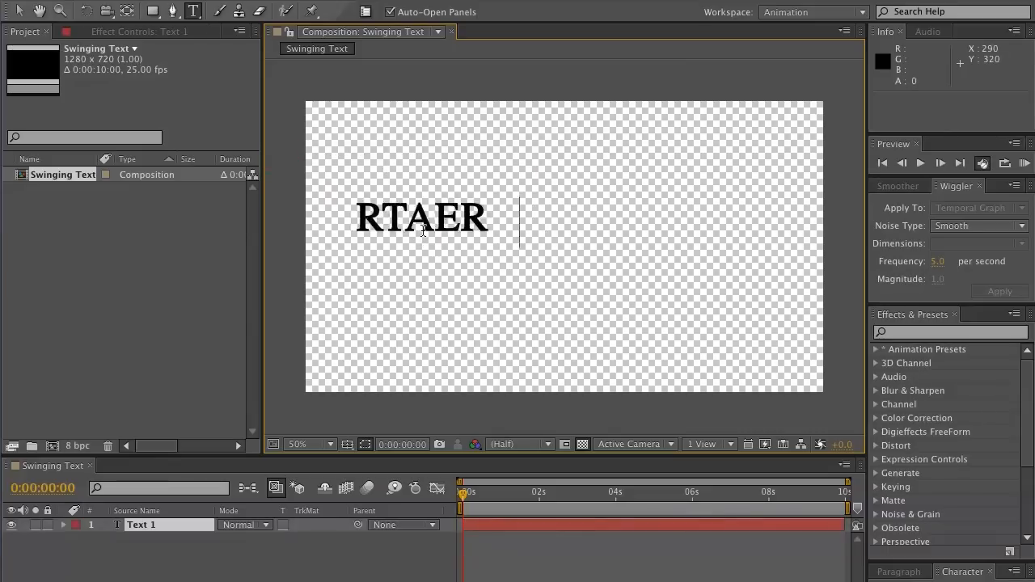
{"action": "type", "text": "HGATE"}
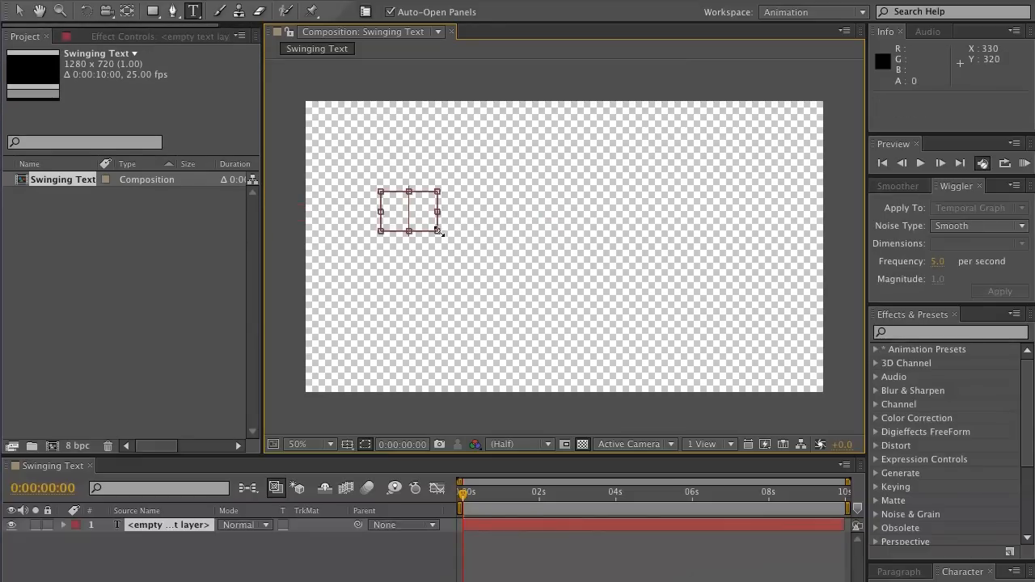
{"action": "type", "text": "FB"}
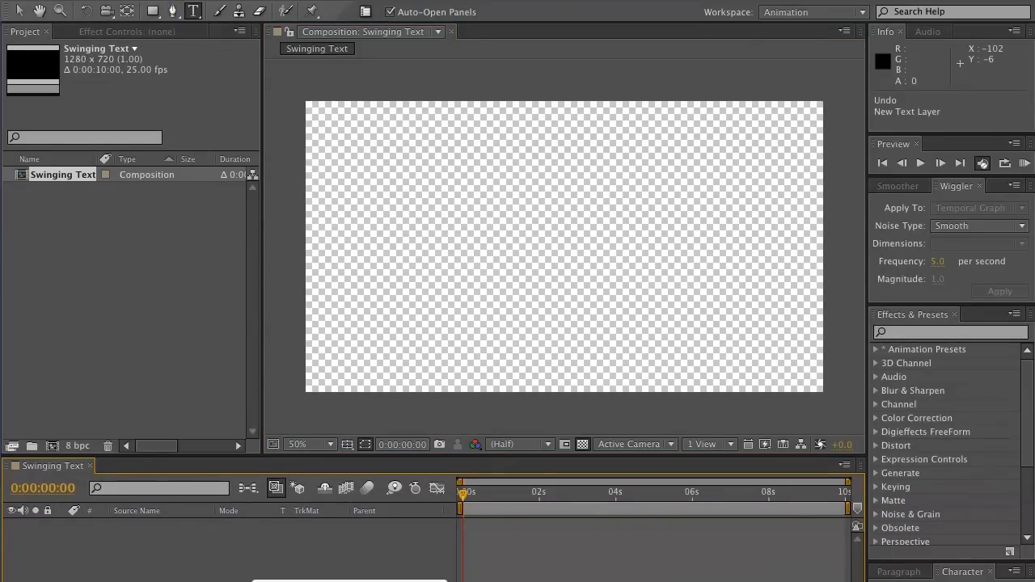
{"action": "mouse_move", "coordinate": [248, 501]}
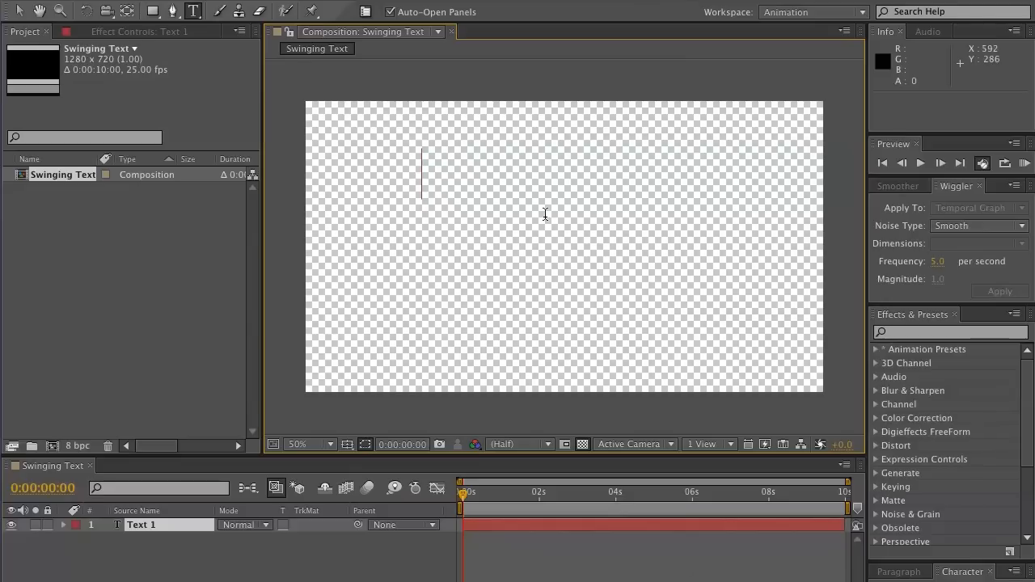
Step: Type EVAN as a text layer and drag it toward the frame centre
{"action": "type", "text": "AFSG"}
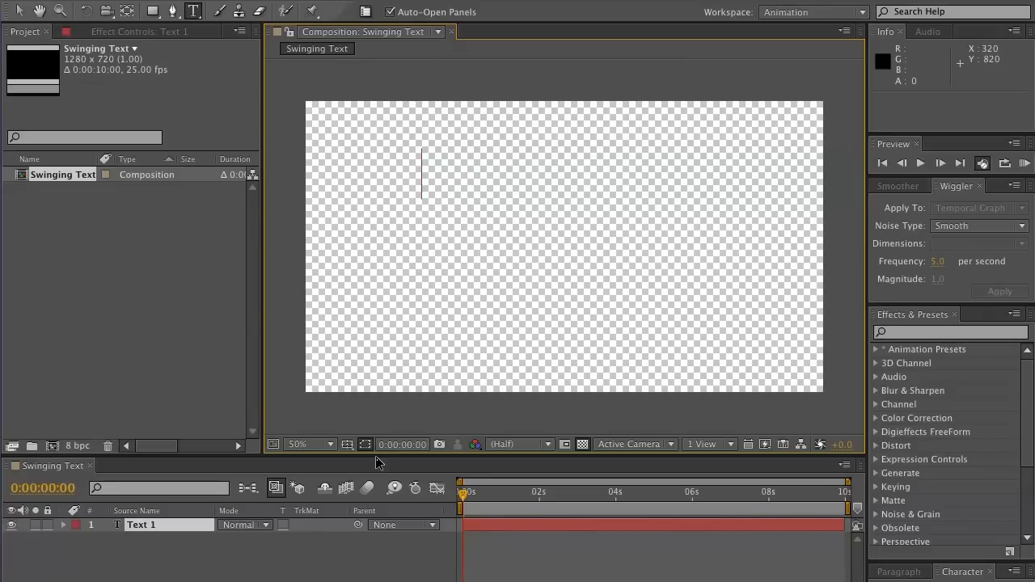
{"action": "type", "text": "EVAN"}
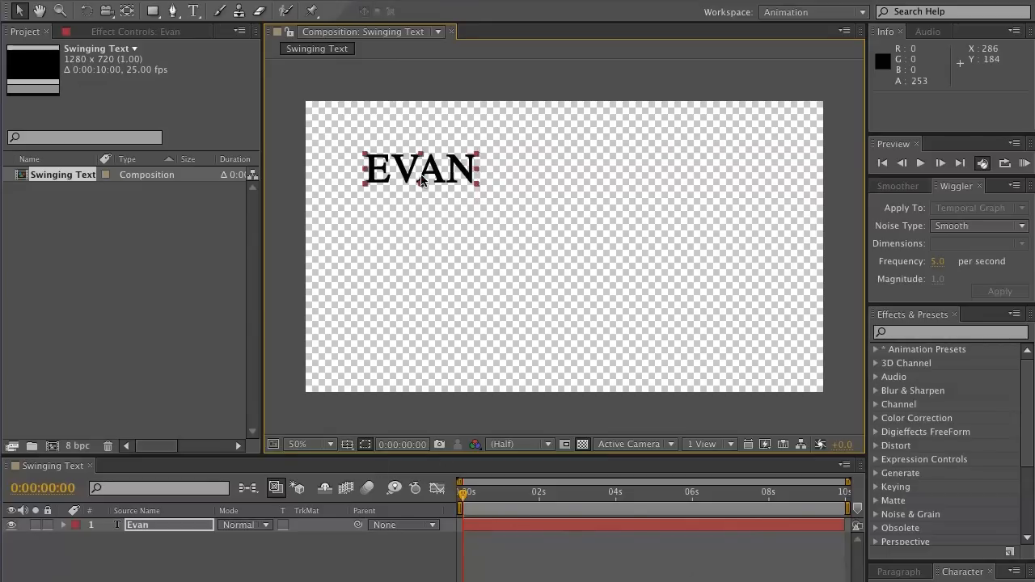
{"action": "left_click_drag", "start_coordinate": [420, 168], "coordinate": [521, 194]}
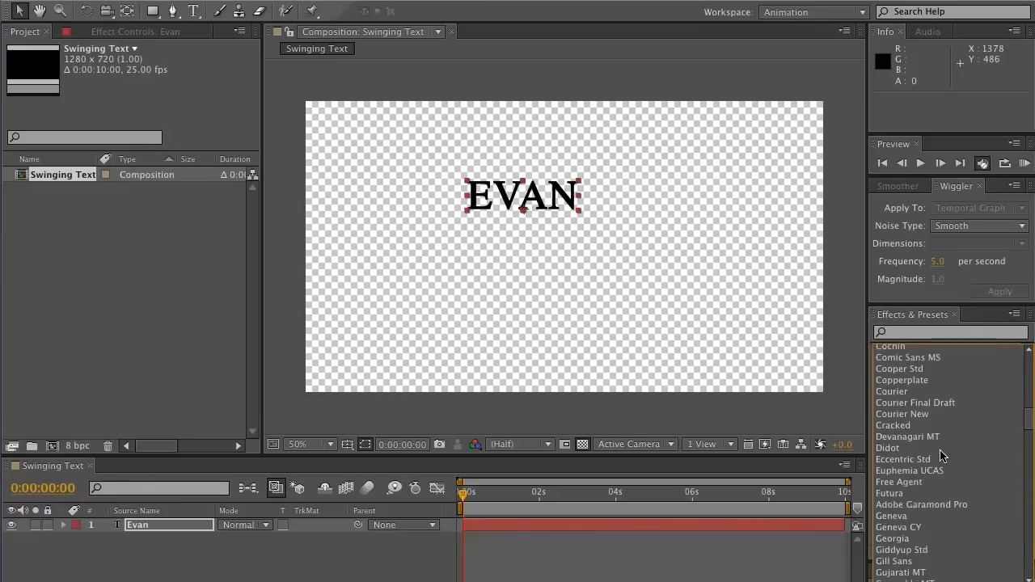
Step: Search the font menu for a bold condensed sans-serif font for EVAN
{"action": "type", "text": "be"}
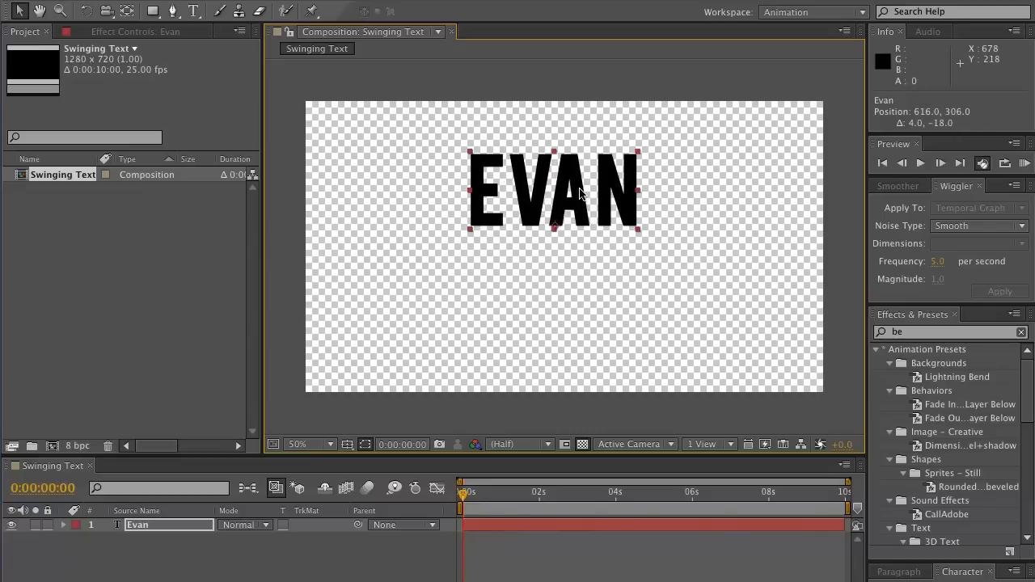
{"action": "mouse_move", "coordinate": [558, 211]}
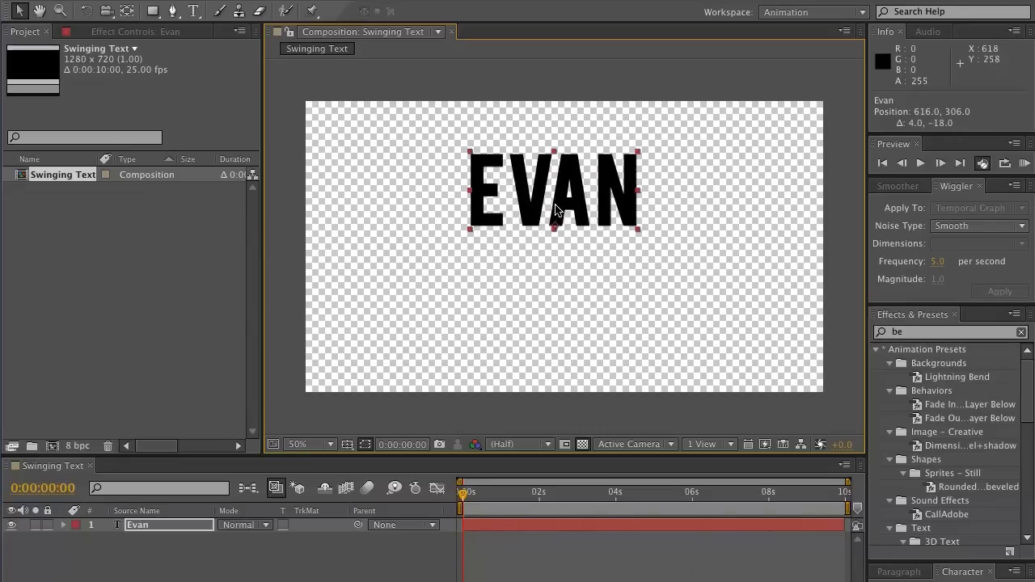
{"action": "mouse_move", "coordinate": [959, 581]}
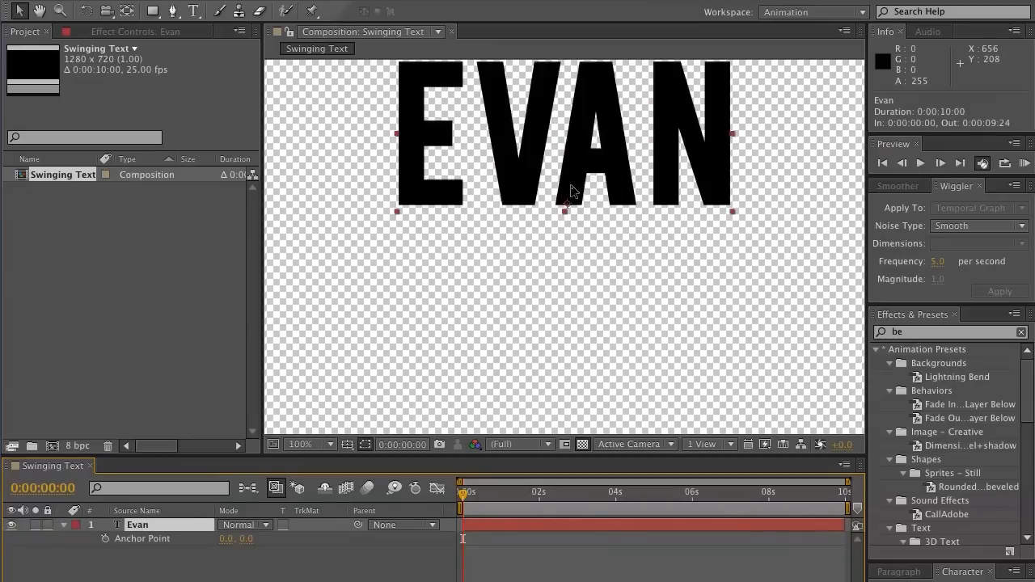
Step: Set the Evan layer's anchor point Y value to -94.7
{"action": "left_click", "coordinate": [327, 444]}
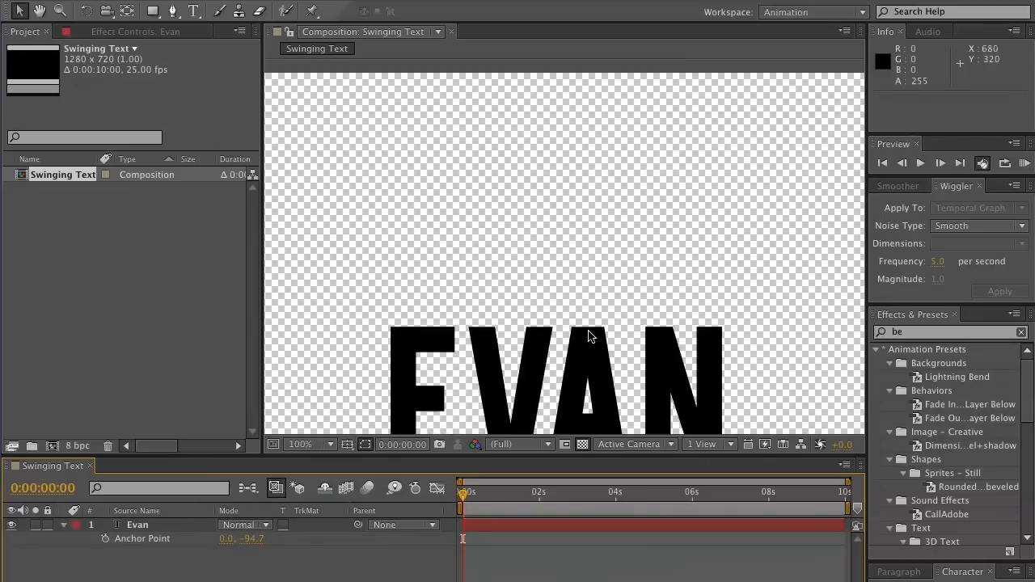
{"action": "left_click", "coordinate": [137, 525]}
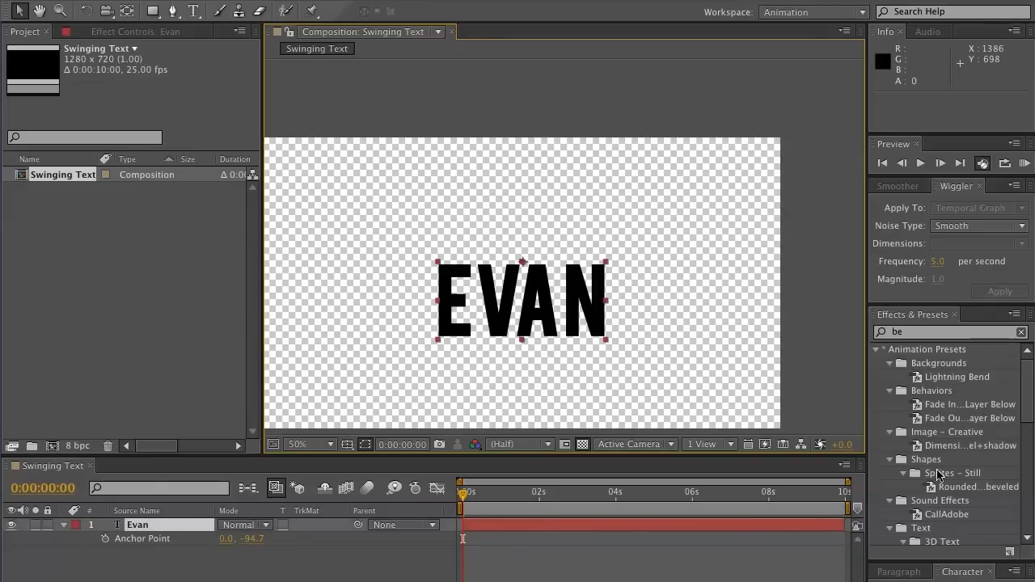
{"action": "mouse_move", "coordinate": [954, 558]}
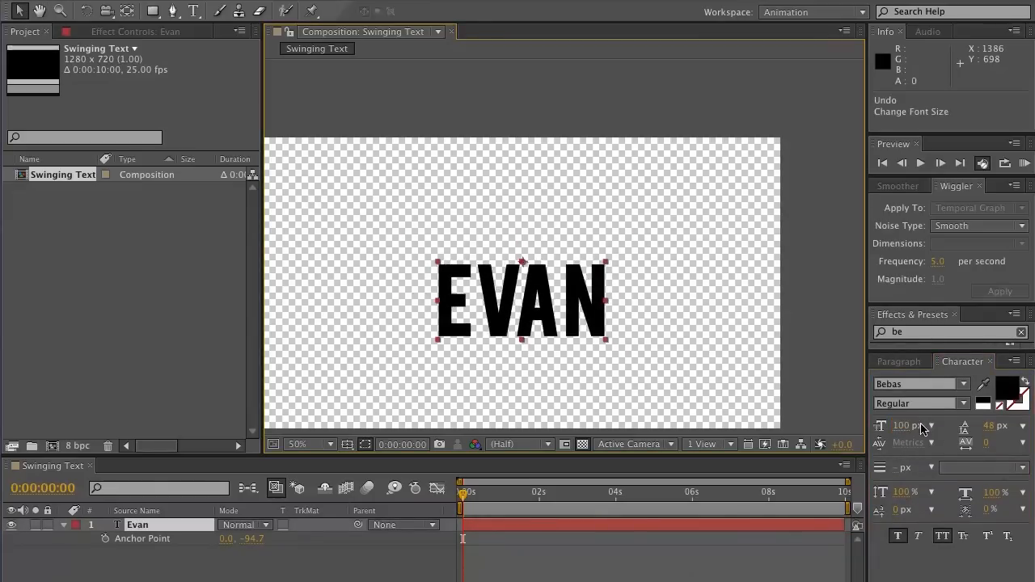
{"action": "mouse_move", "coordinate": [995, 426]}
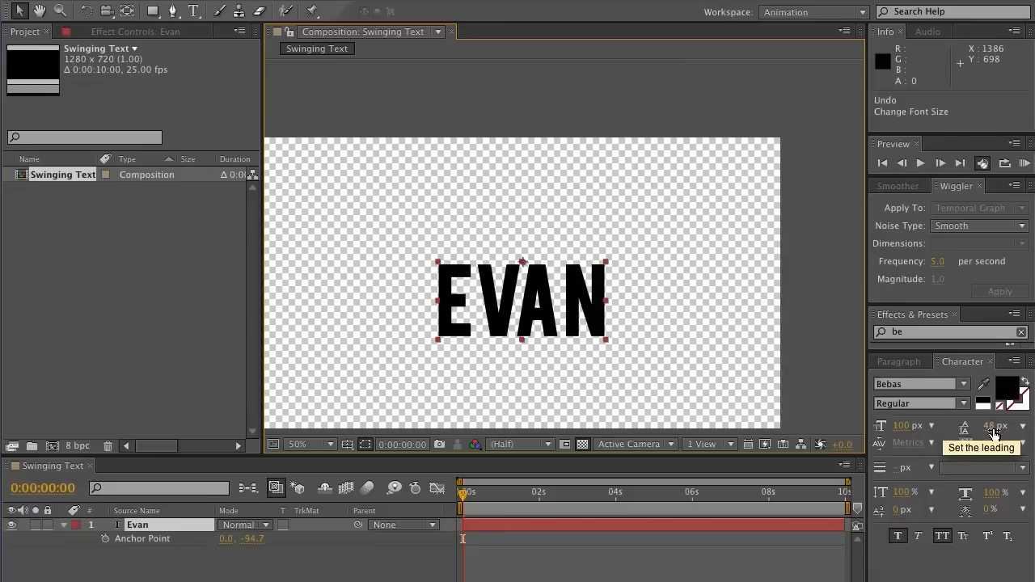
{"action": "mouse_move", "coordinate": [993, 449]}
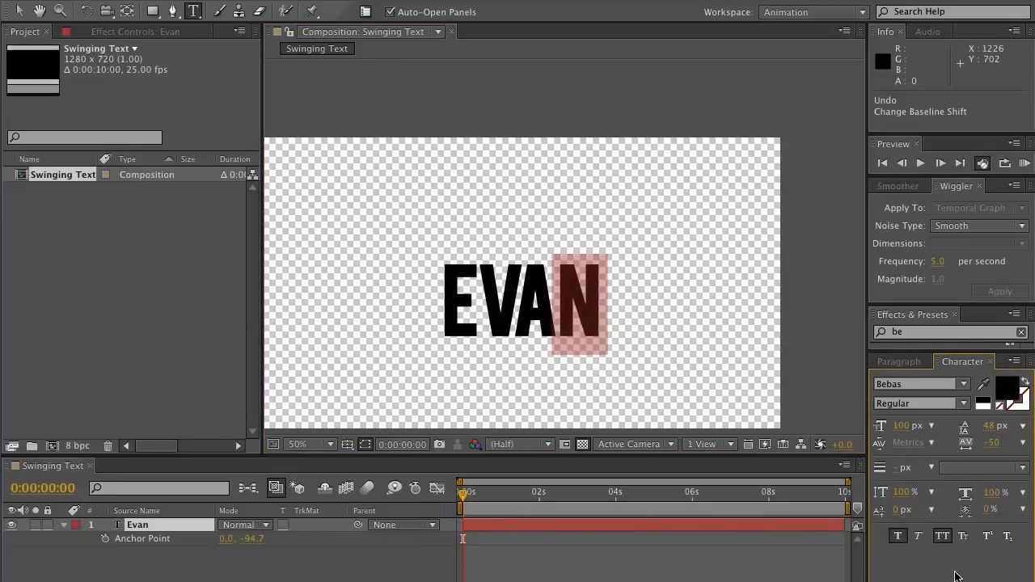
Step: Tighten EVAN's tracking to -50 and move the word higher
{"action": "left_click", "coordinate": [898, 537]}
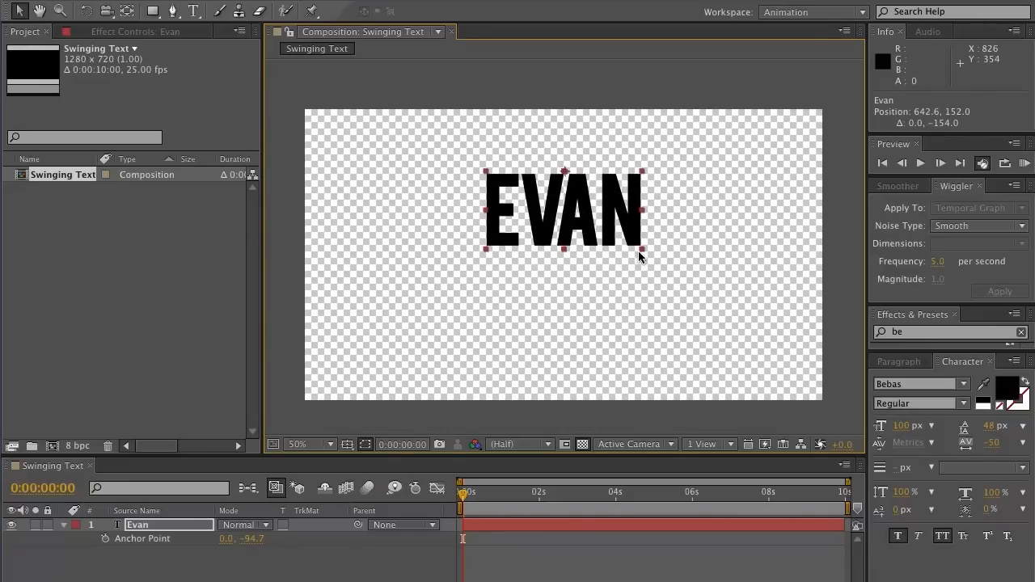
{"action": "mouse_move", "coordinate": [651, 247]}
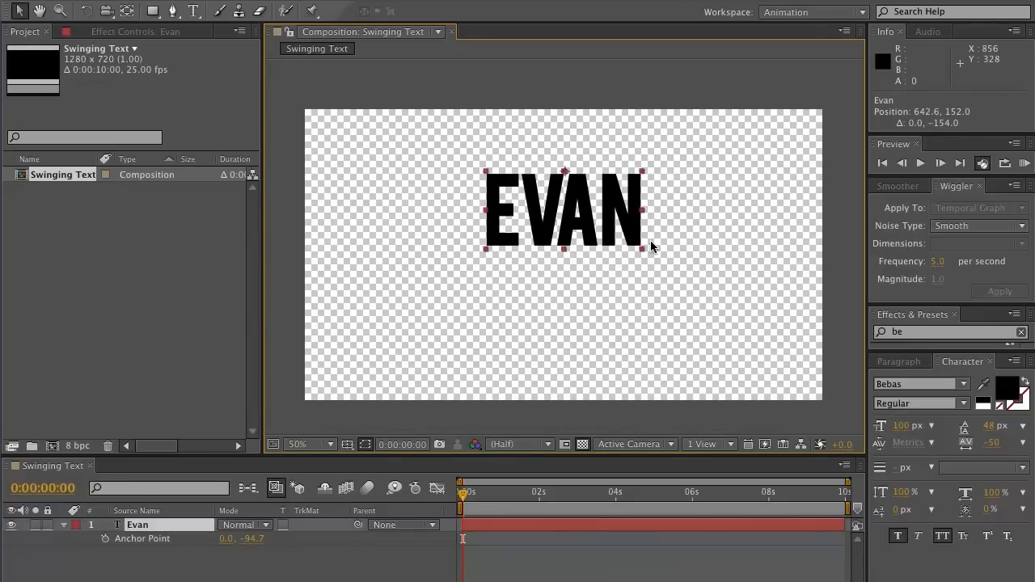
Step: Scale EVAN up and duplicate it into CHARLES and ABRAMS layers below
{"action": "left_click_drag", "start_coordinate": [651, 246], "coordinate": [716, 331]}
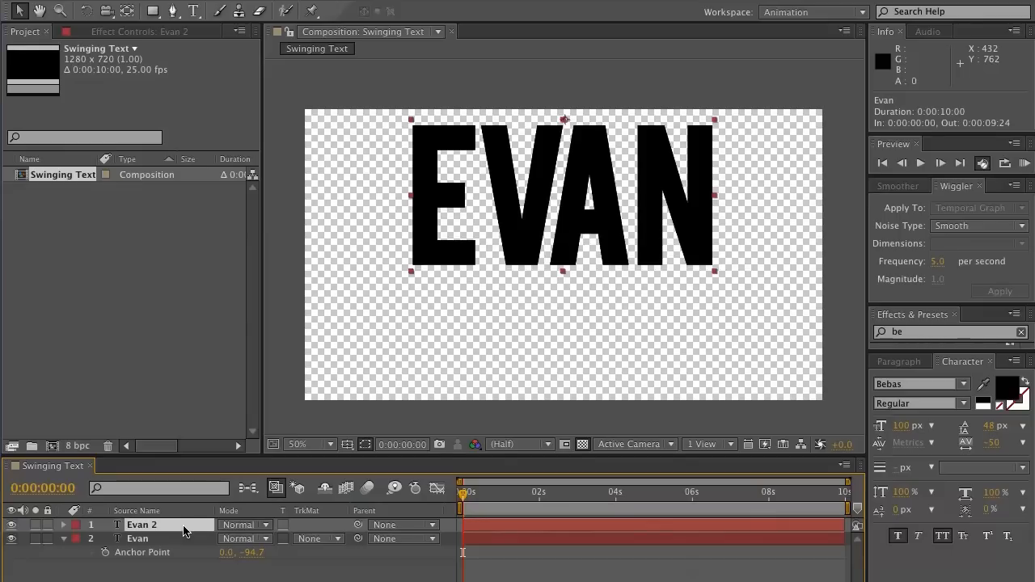
{"action": "mouse_move", "coordinate": [551, 167]}
{"action": "type", "text": "charles"}
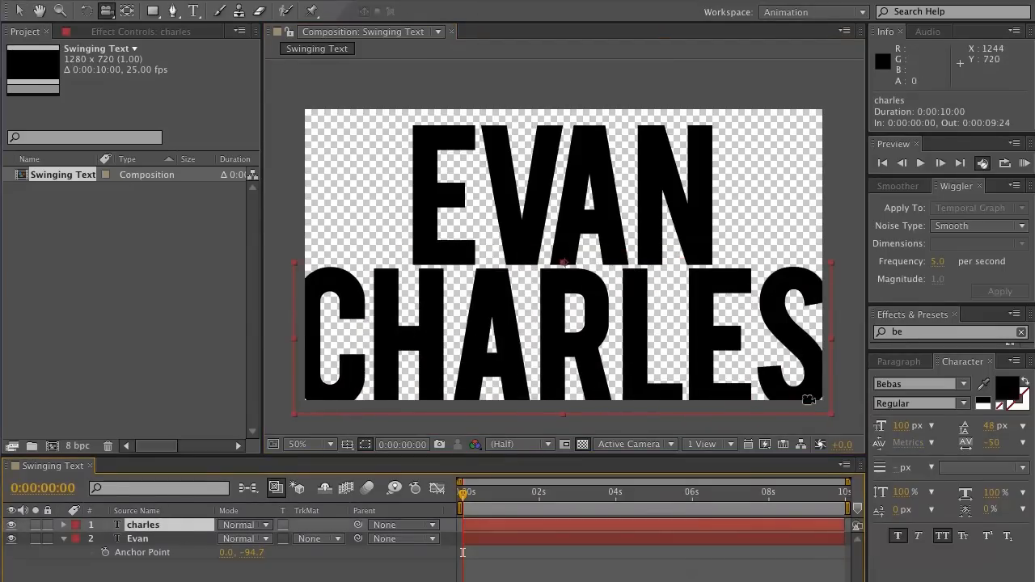
{"action": "mouse_move", "coordinate": [833, 420]}
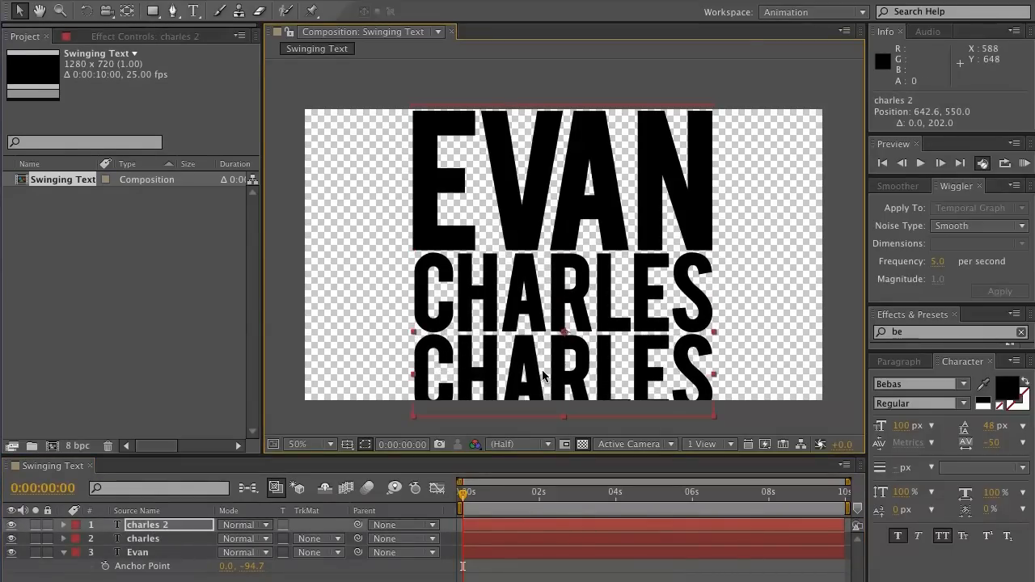
{"action": "type", "text": "ABRAMS"}
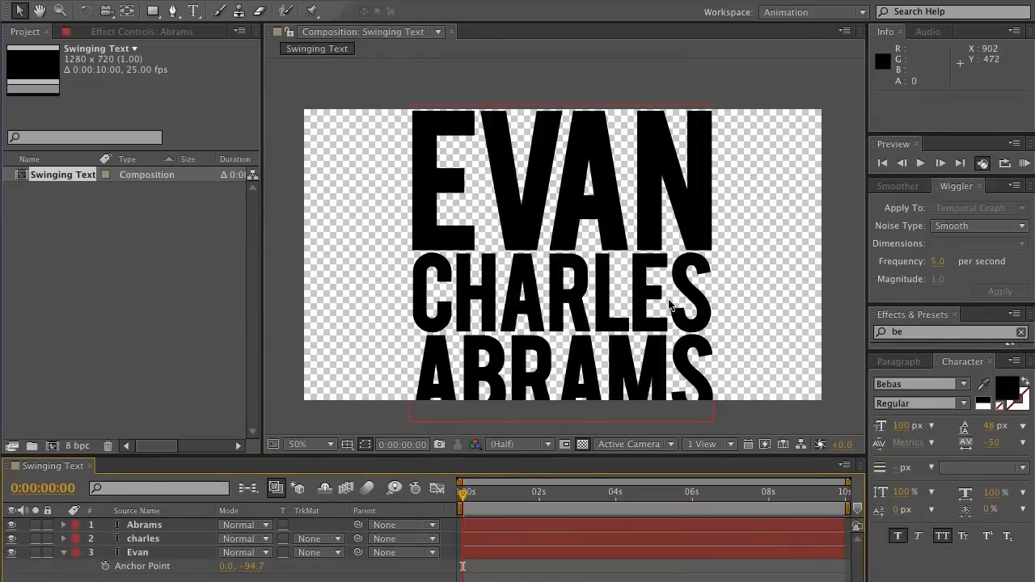
{"action": "mouse_move", "coordinate": [574, 343]}
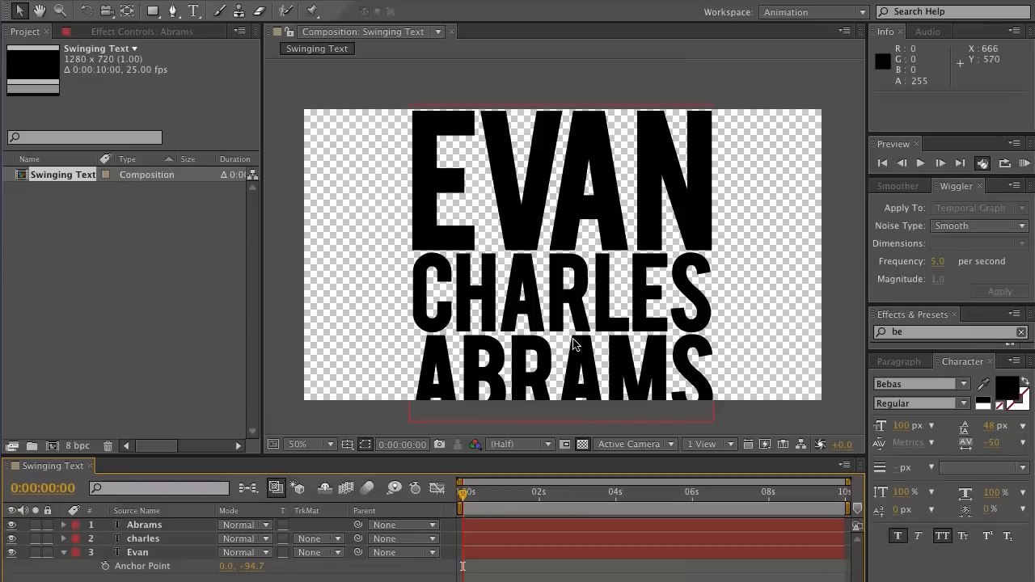
{"action": "mouse_move", "coordinate": [567, 192]}
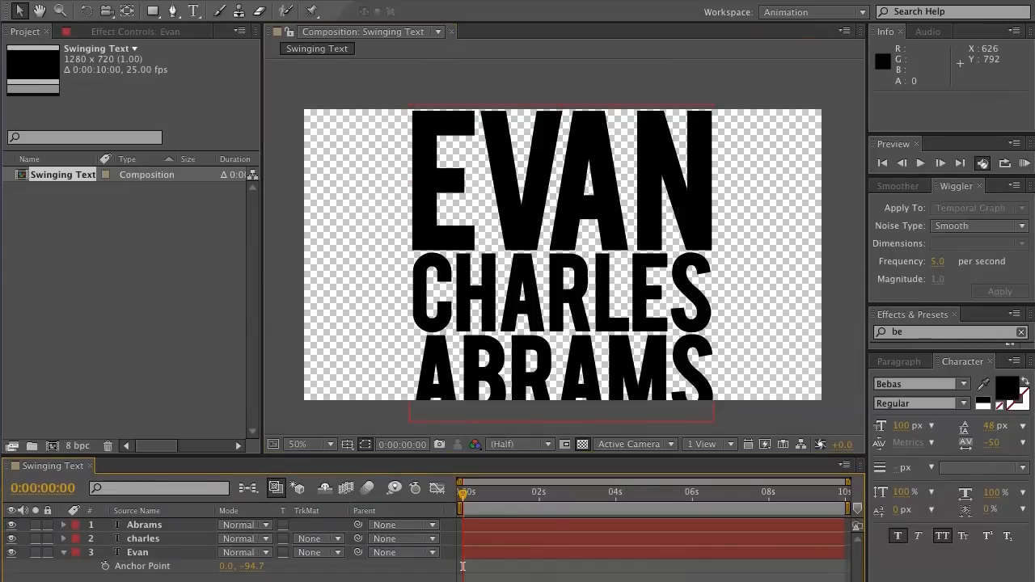
{"action": "mouse_move", "coordinate": [579, 237]}
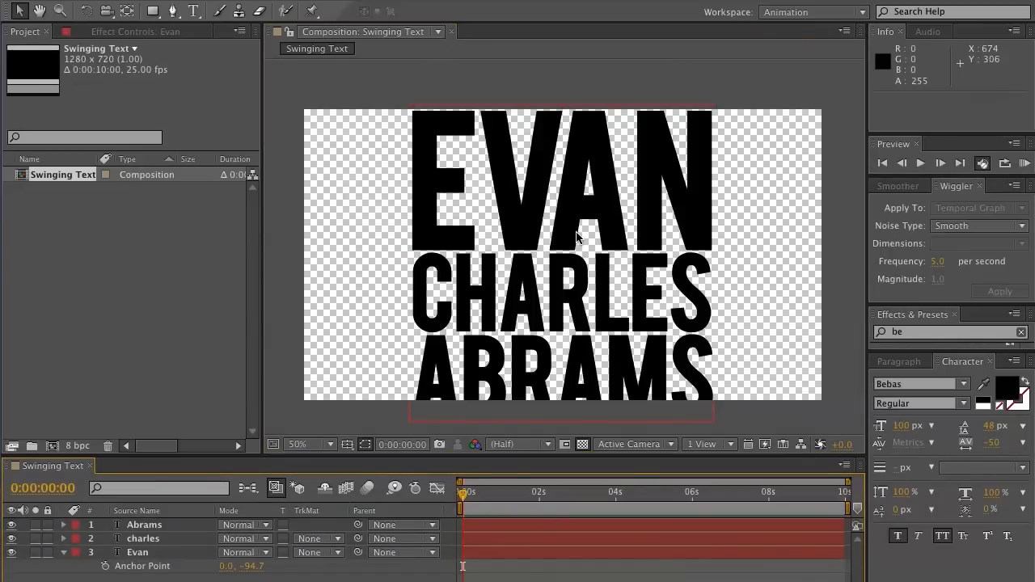
Step: Shift-scale the EVAN and CHARLES layers down to fit the frame, then deselect
{"action": "left_click", "coordinate": [136, 552]}
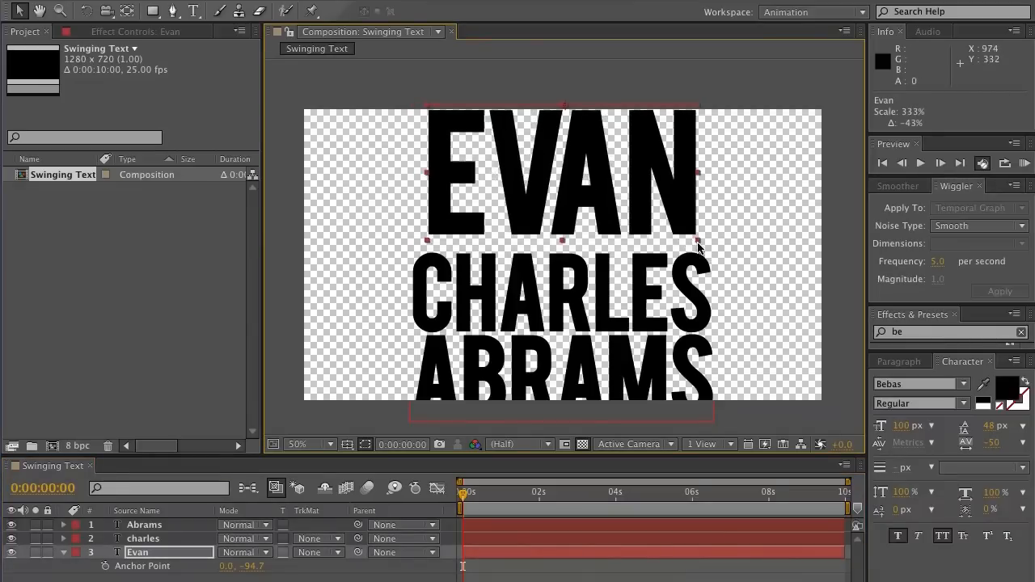
{"action": "left_click", "coordinate": [143, 538]}
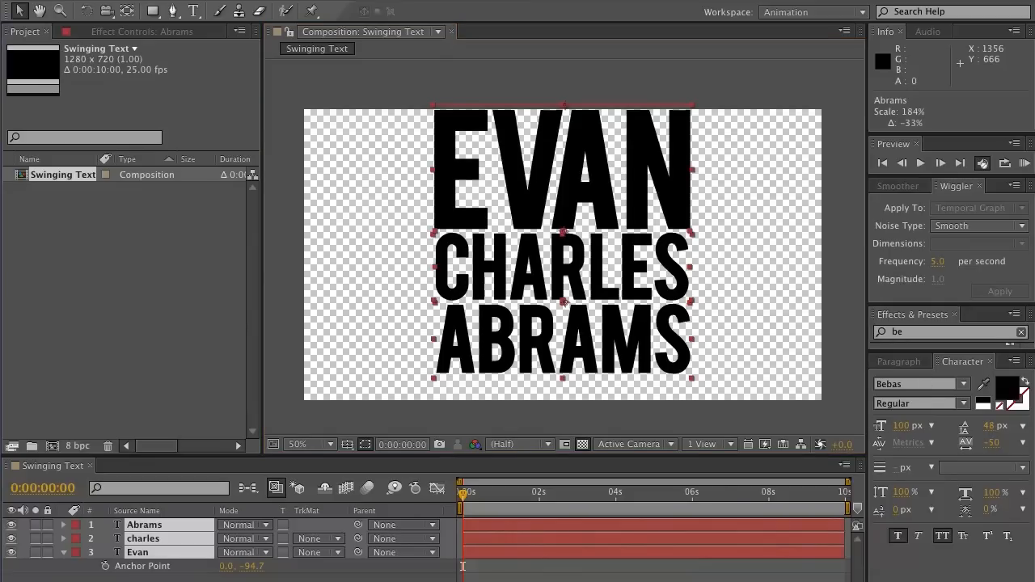
{"action": "left_click", "coordinate": [143, 538]}
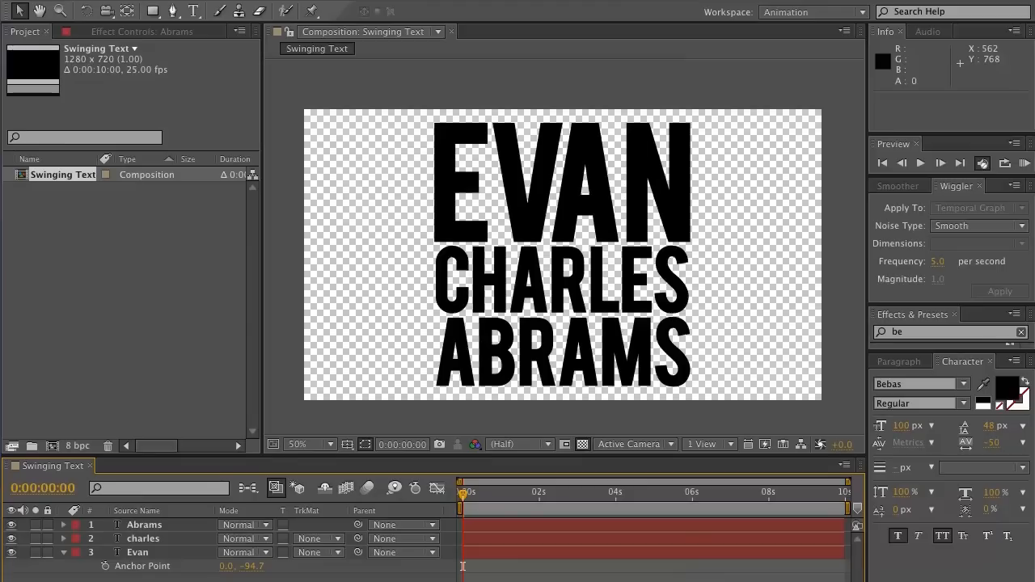
Step: Add a Ramp-filled solid with a feathered ellipse mask behind the text
{"action": "left_click", "coordinate": [143, 538]}
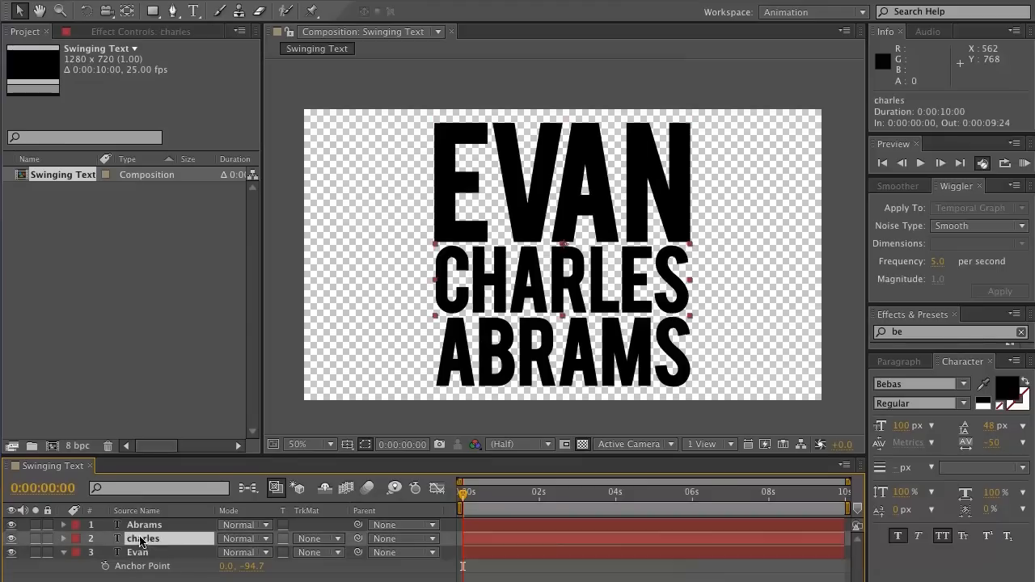
{"action": "left_click", "coordinate": [144, 524]}
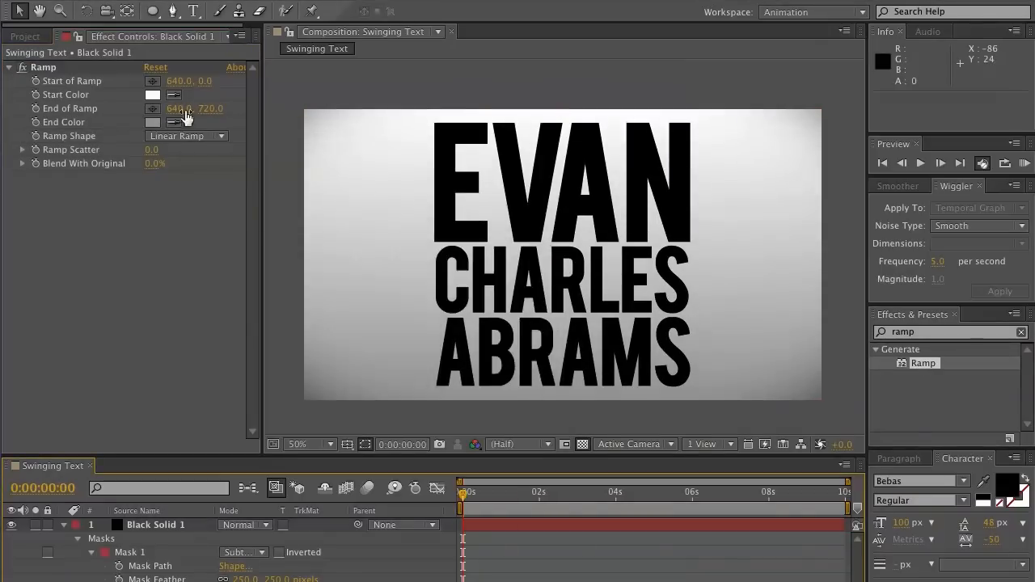
{"action": "left_click", "coordinate": [186, 136]}
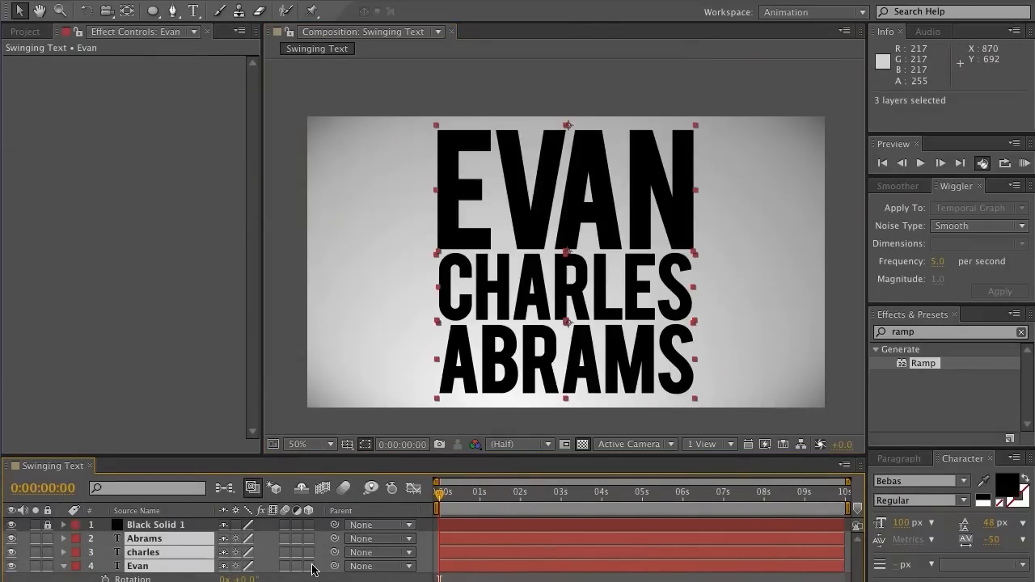
Step: Enable the 3D switch on the EVAN, CHARLES and ABRAMS layers
{"action": "left_click", "coordinate": [307, 565]}
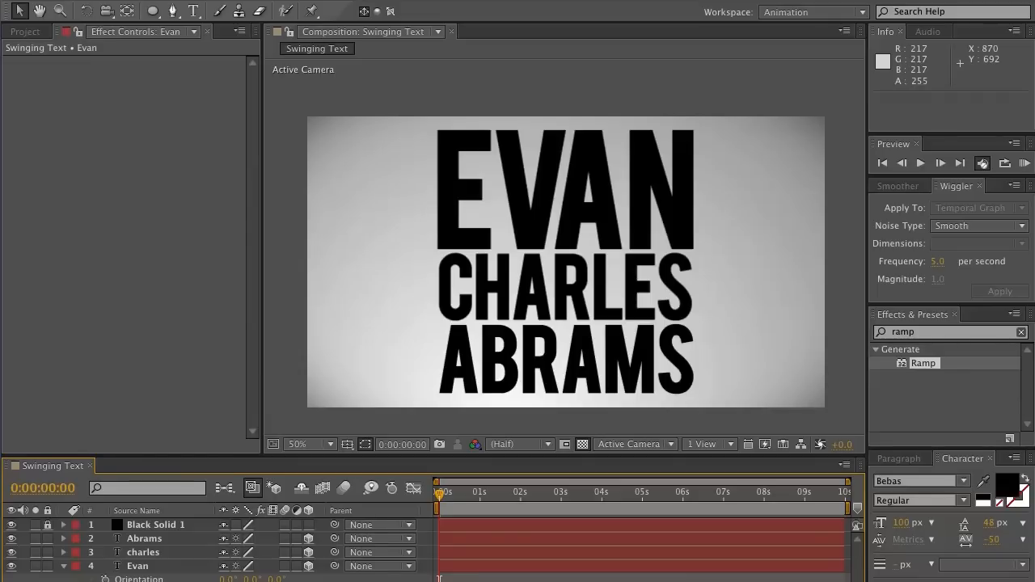
{"action": "left_click", "coordinate": [136, 566]}
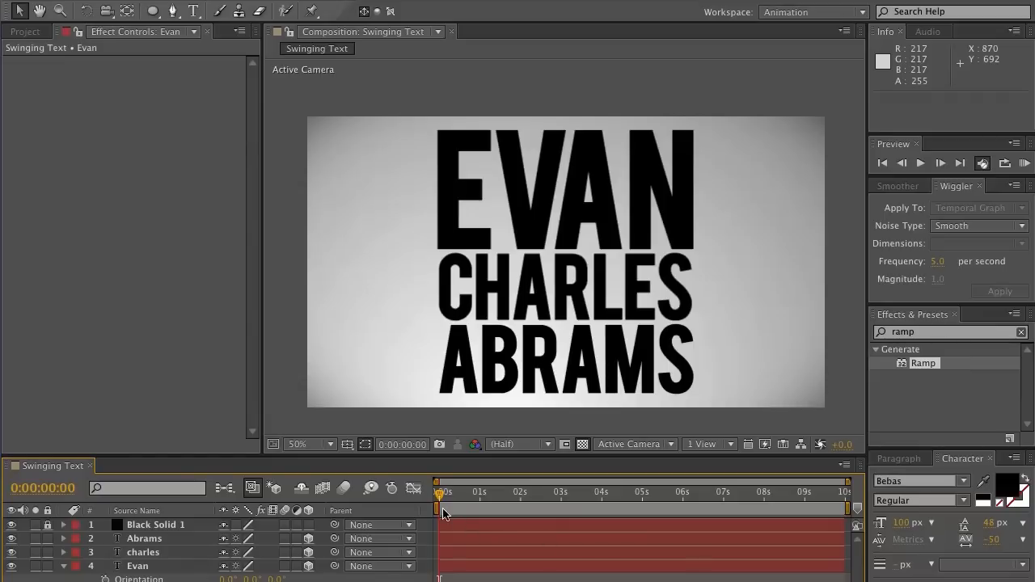
{"action": "left_click", "coordinate": [137, 566]}
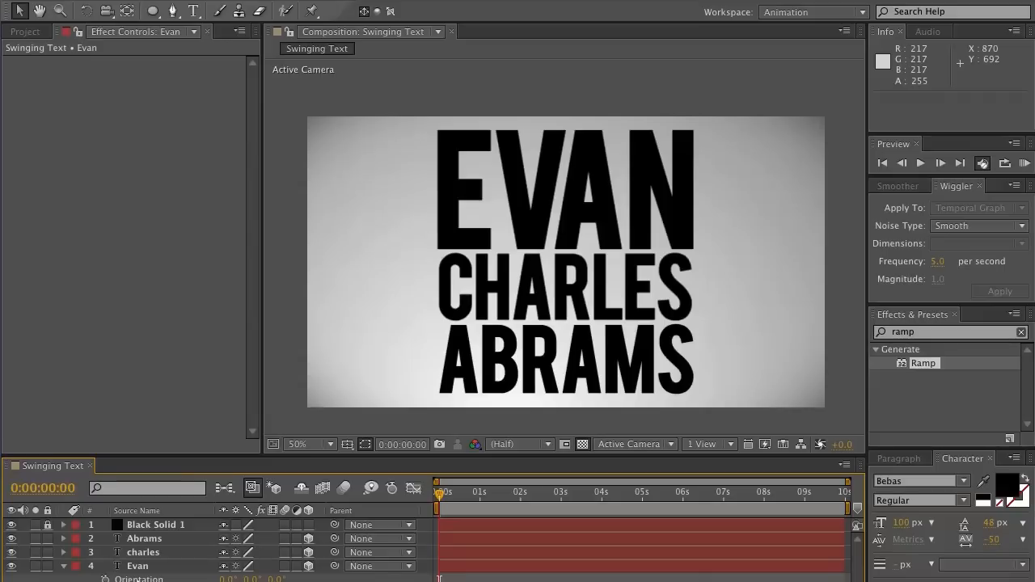
Step: Zoom the timeline in to show individual frames and park the playhead at frame 8
{"action": "left_click", "coordinate": [137, 561]}
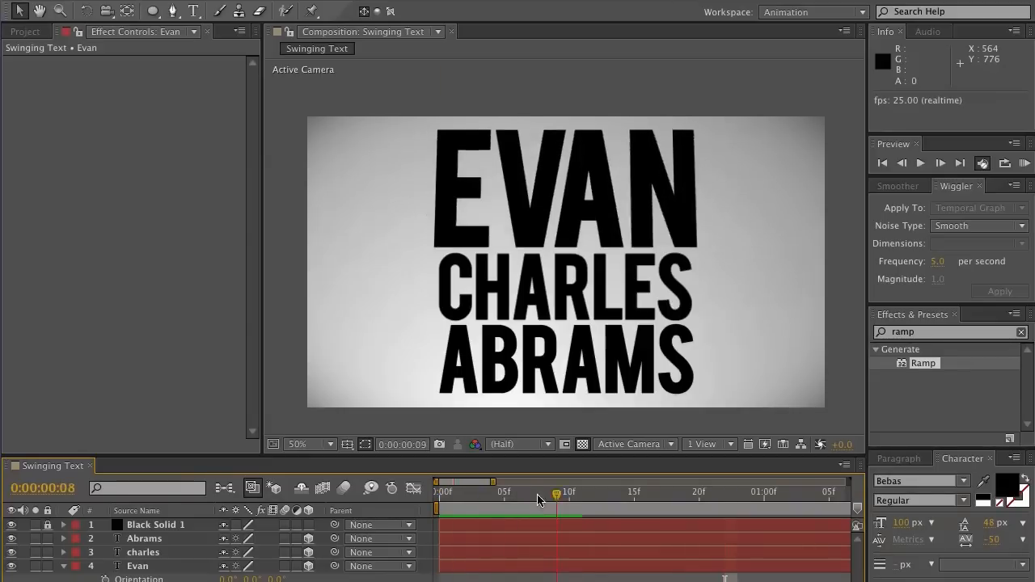
Step: Keyframe EVAN's Orientation rotated back on X at frame 0 and upright at frame 15
{"action": "left_click_drag", "start_coordinate": [558, 492], "coordinate": [606, 491]}
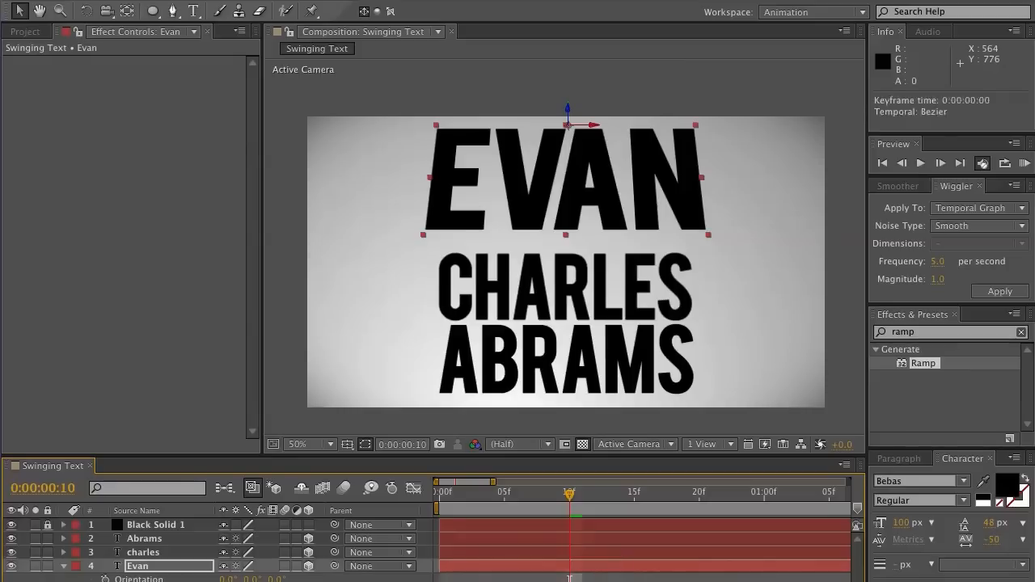
{"action": "left_click", "coordinate": [921, 162]}
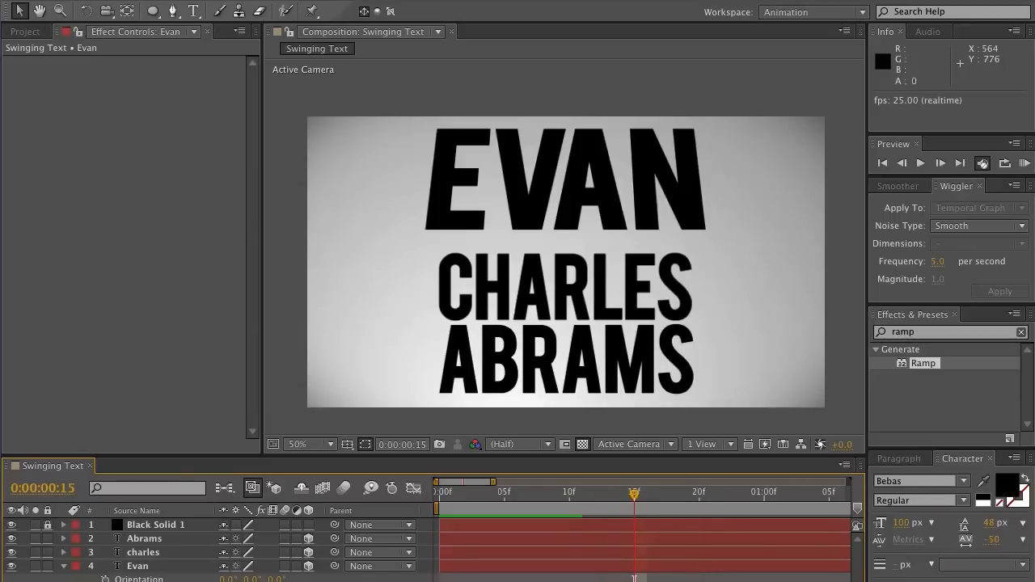
{"action": "left_click", "coordinate": [137, 561]}
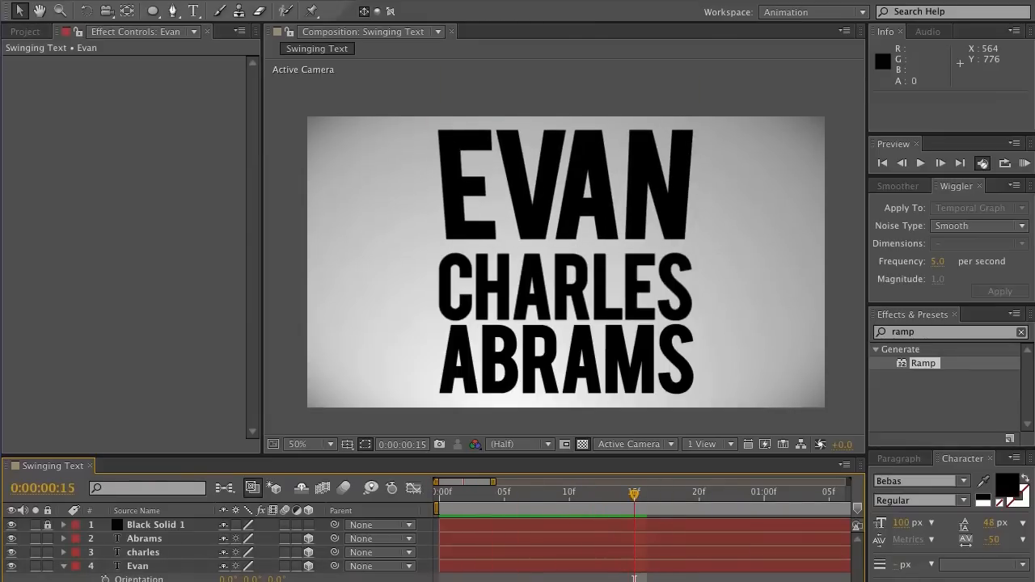
{"action": "left_click", "coordinate": [137, 572]}
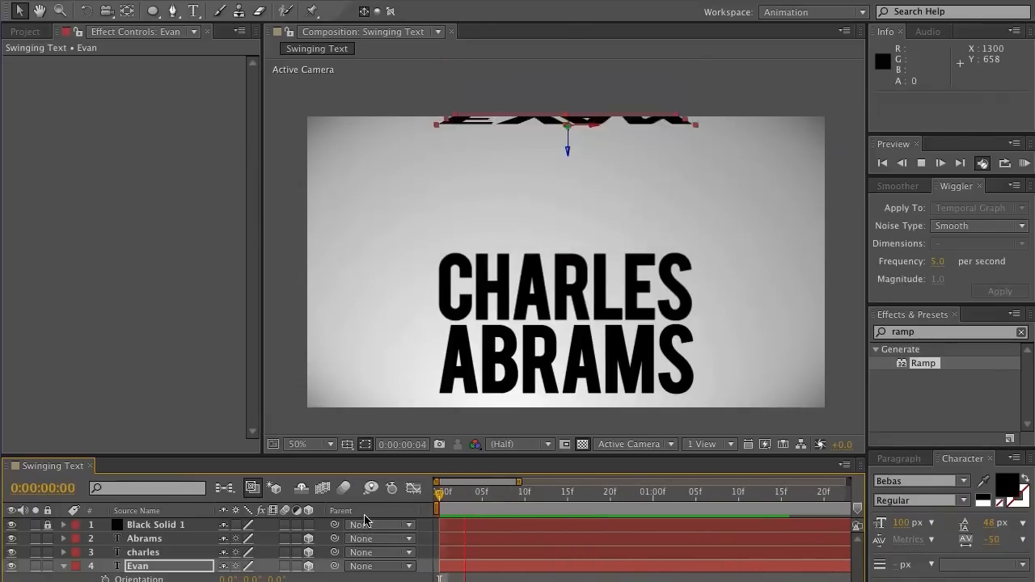
{"action": "left_click", "coordinate": [789, 492]}
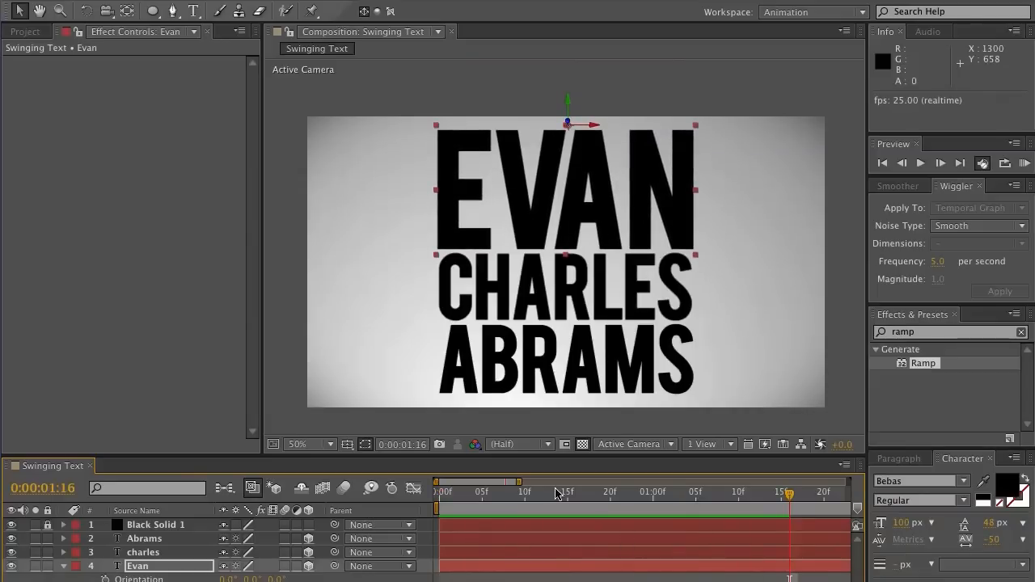
Step: Adjust EVAN's X Rotation keyframes and play back the swing
{"action": "left_click_drag", "start_coordinate": [789, 492], "coordinate": [728, 491]}
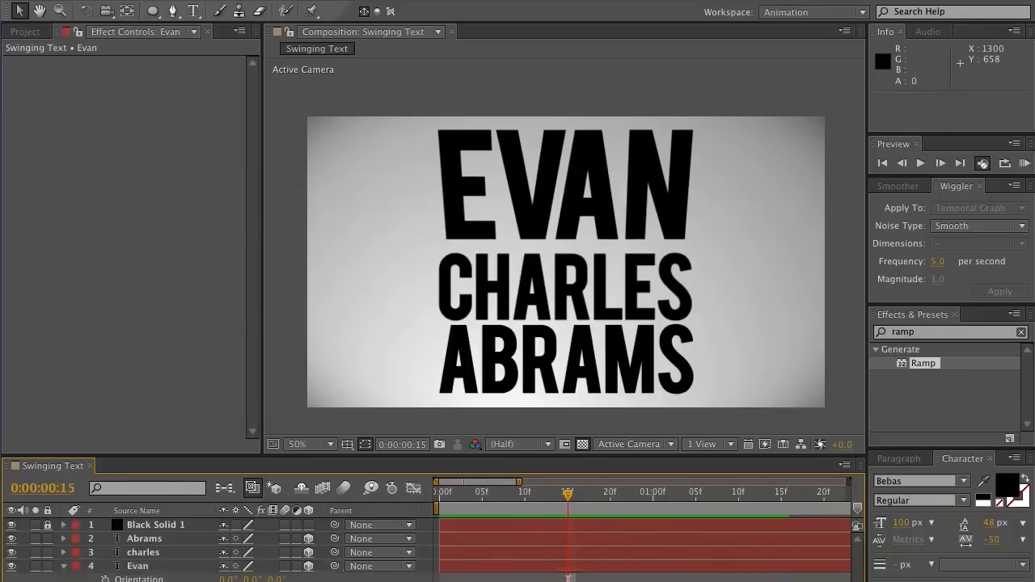
{"action": "double_click", "coordinate": [138, 566]}
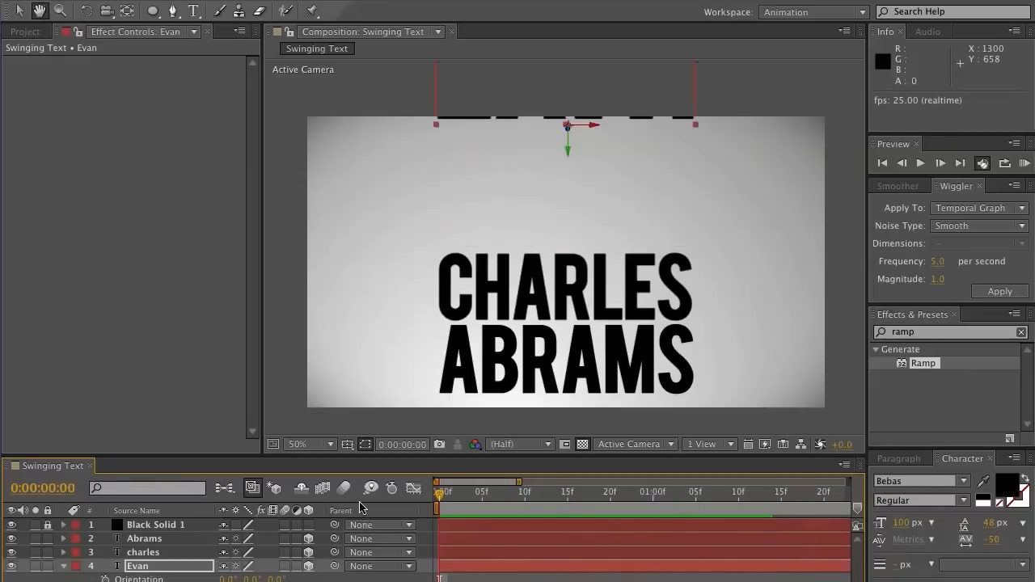
{"action": "left_click", "coordinate": [643, 492]}
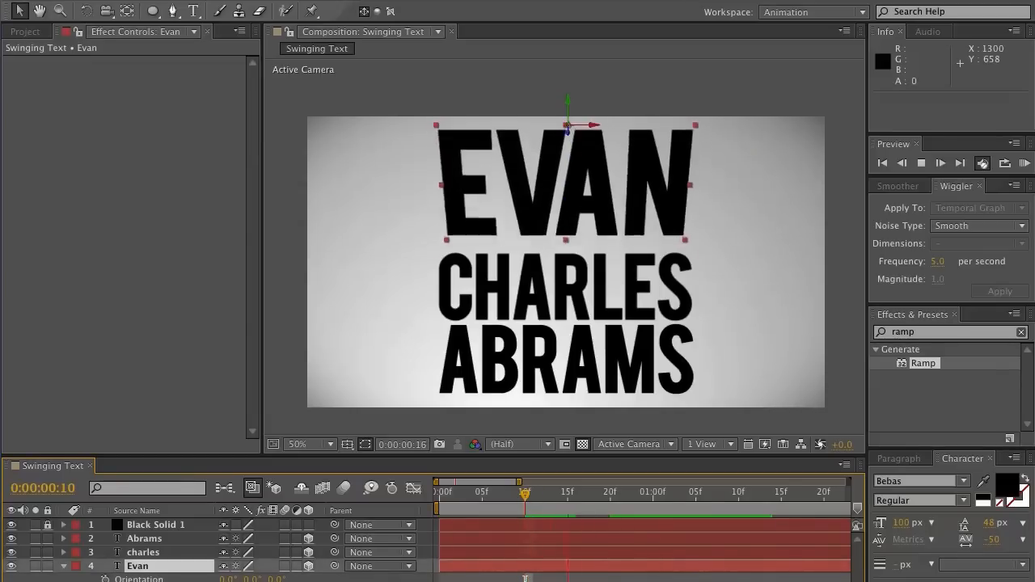
{"action": "left_click", "coordinate": [920, 163]}
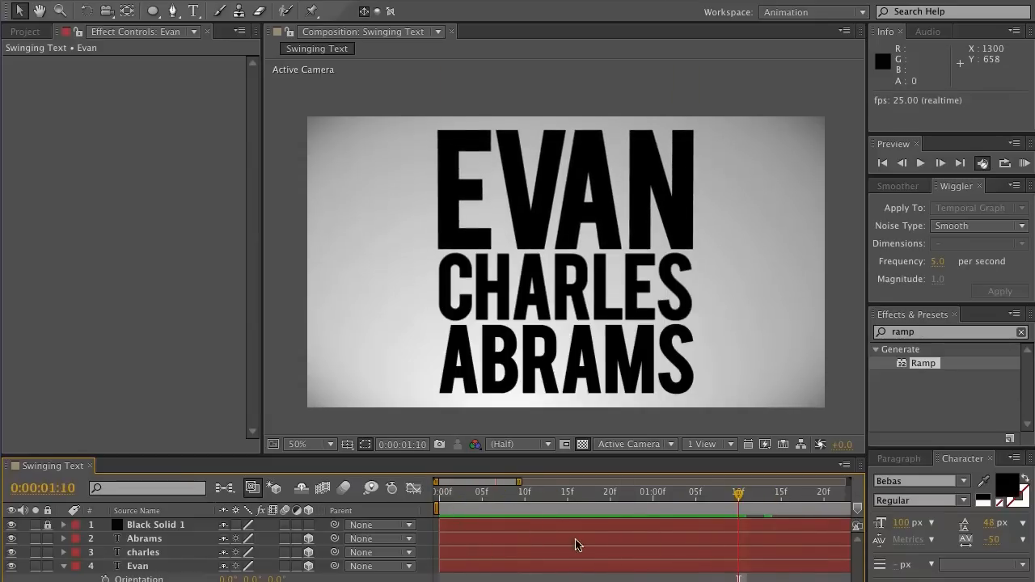
Step: Refine the X Rotation keyframes again and replay the swing from frame 0
{"action": "double_click", "coordinate": [139, 566]}
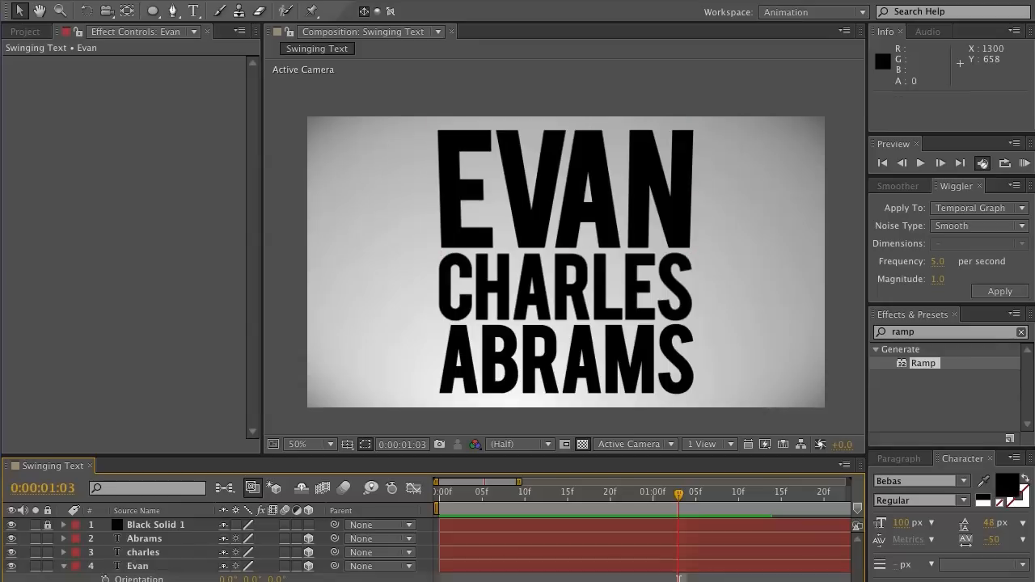
{"action": "left_click", "coordinate": [137, 553]}
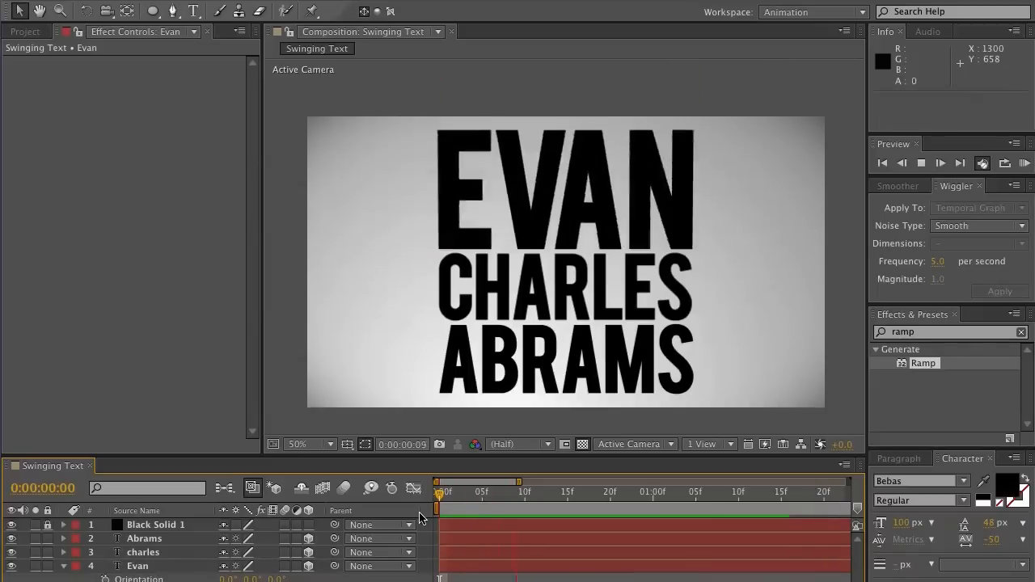
{"action": "left_click", "coordinate": [921, 163]}
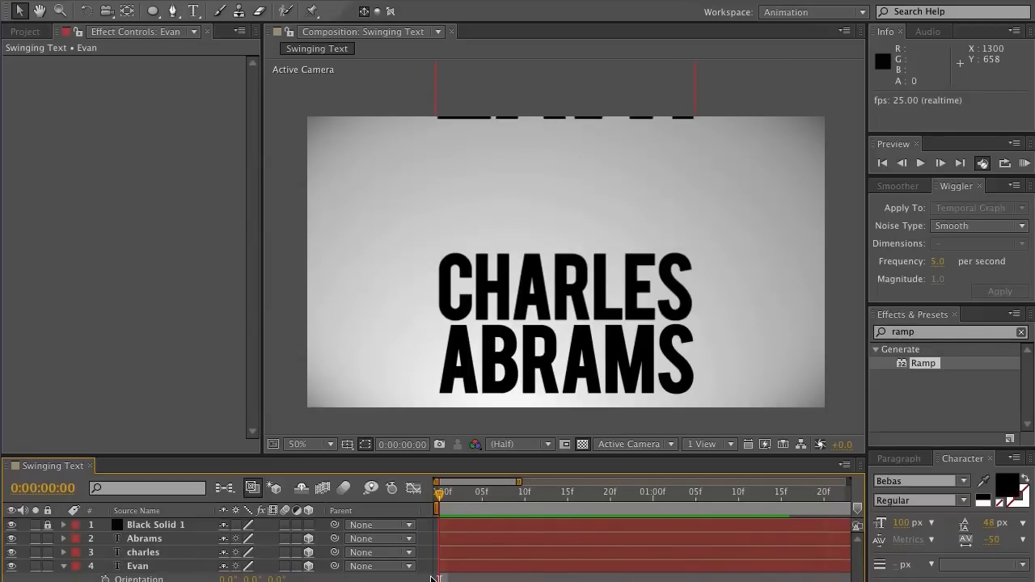
{"action": "left_click", "coordinate": [548, 491]}
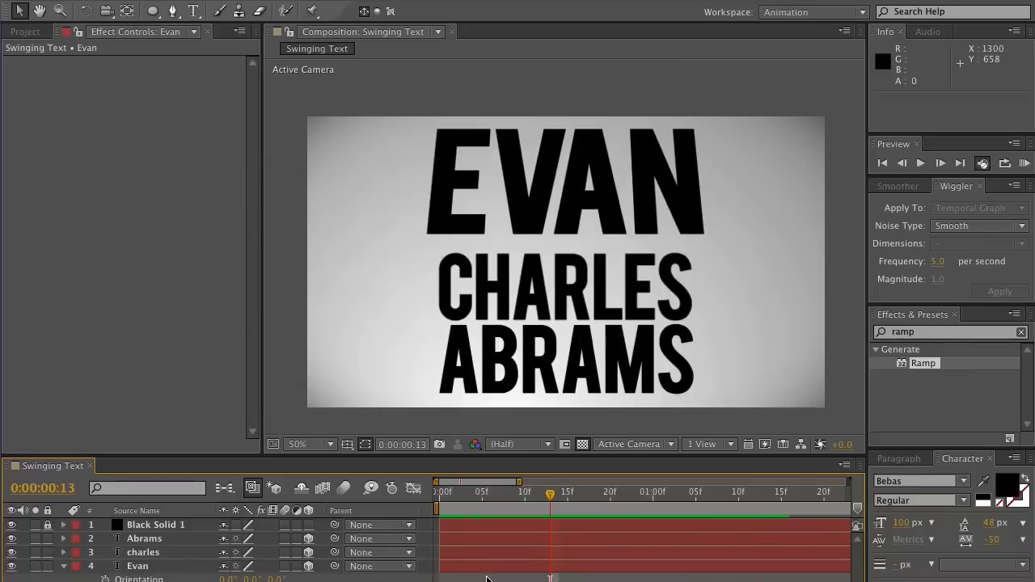
Step: Keyframe EVAN's Opacity from 0% at the start to 100% a few frames later
{"action": "left_click", "coordinate": [137, 566]}
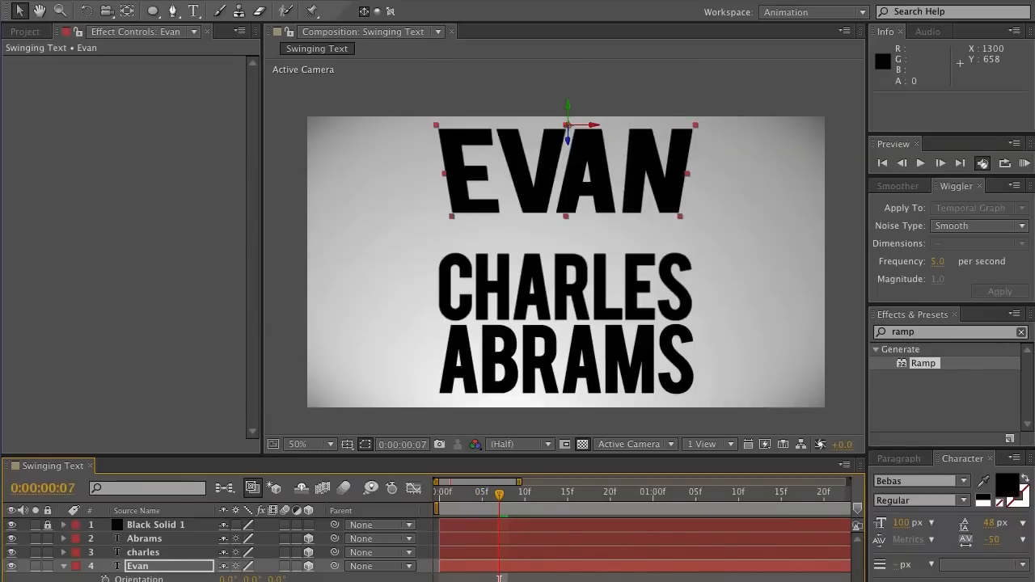
{"action": "mouse_move", "coordinate": [495, 504]}
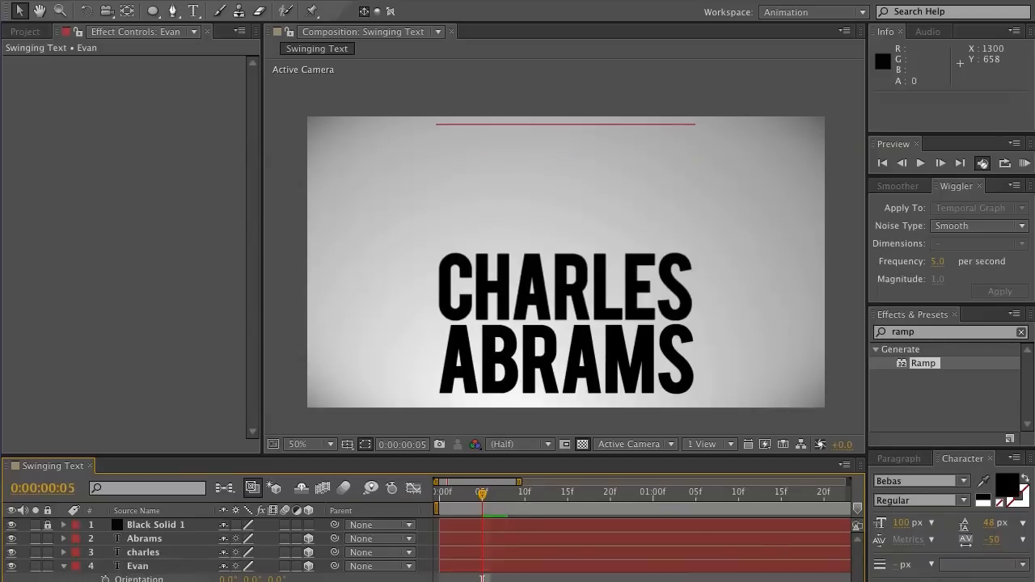
{"action": "left_click", "coordinate": [138, 566]}
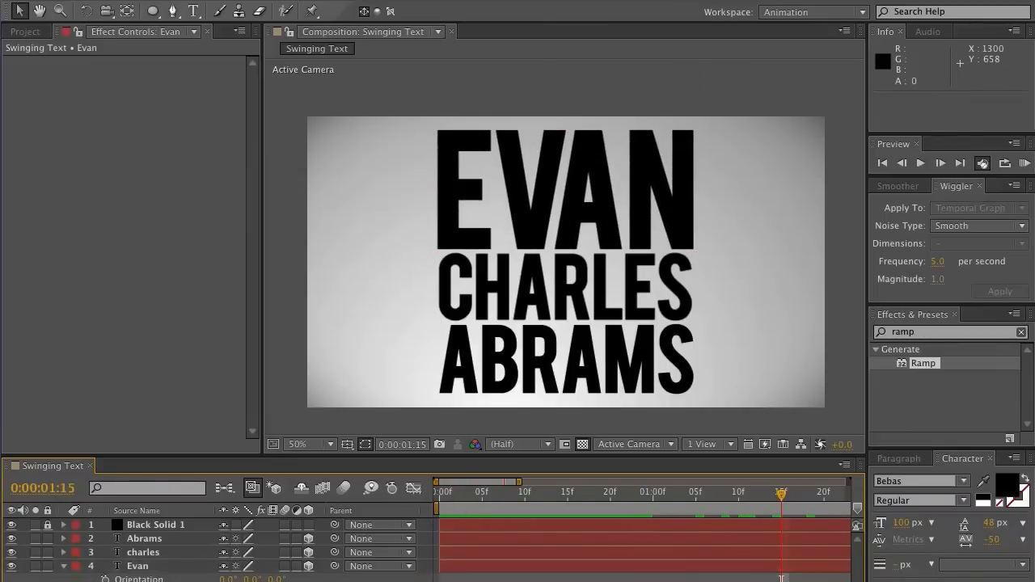
Step: Copy EVAN's X Rotation and Opacity keyframes and paste them onto CHARLES and ABRAMS at frame 0
{"action": "left_click", "coordinate": [138, 565]}
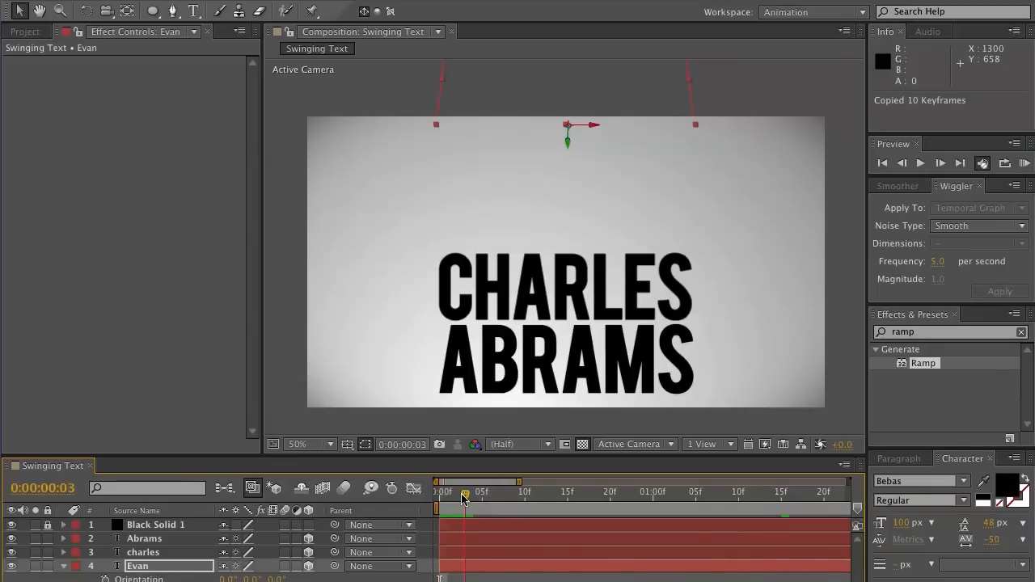
{"action": "left_click_drag", "start_coordinate": [465, 494], "coordinate": [439, 494]}
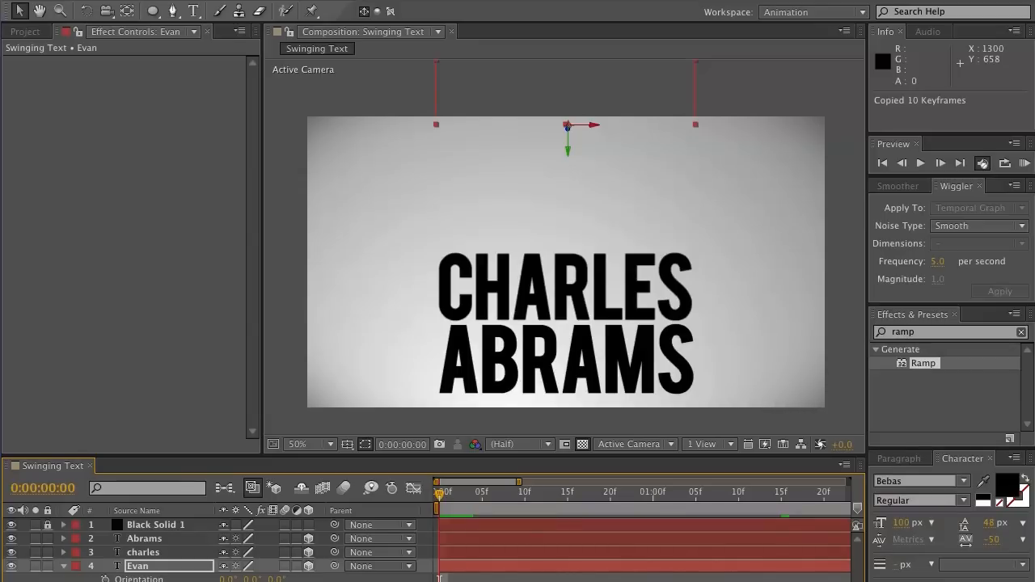
{"action": "left_click", "coordinate": [144, 538]}
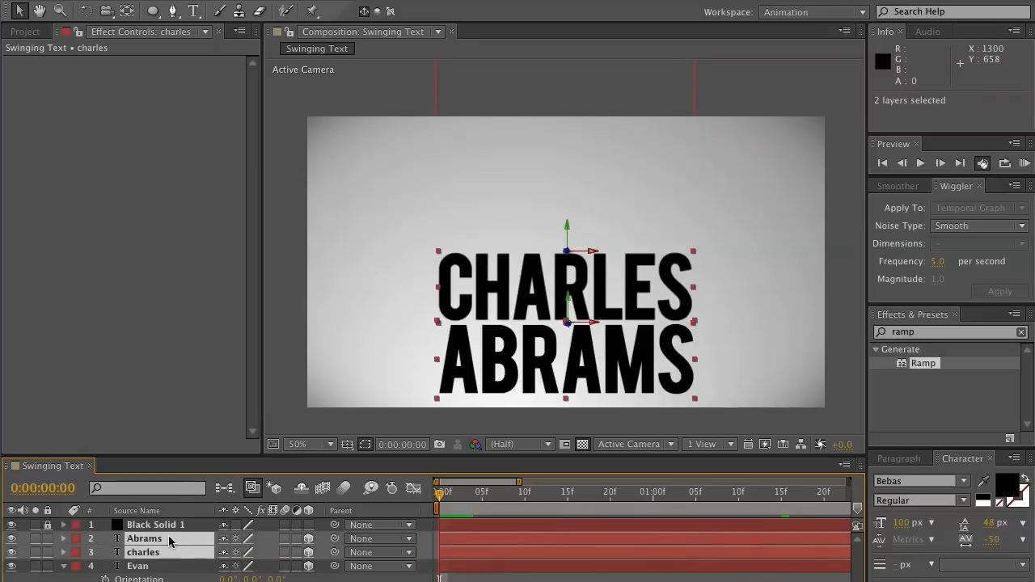
{"action": "key", "text": "Ctrl+v"}
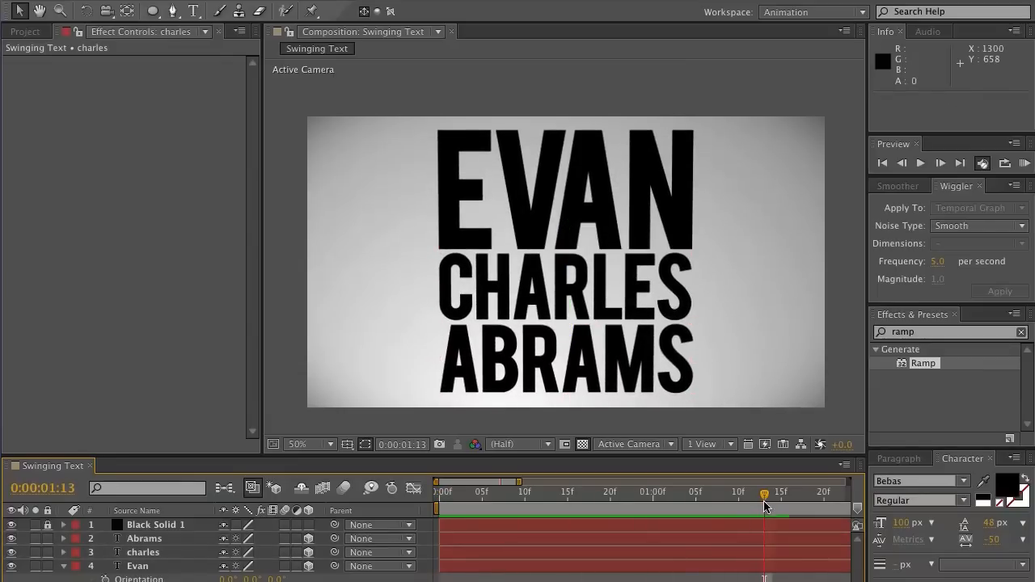
Step: Slide the CHARLES and ABRAMS layer bars progressively later, then preview the staggered swings
{"action": "left_click_drag", "start_coordinate": [764, 490], "coordinate": [531, 491]}
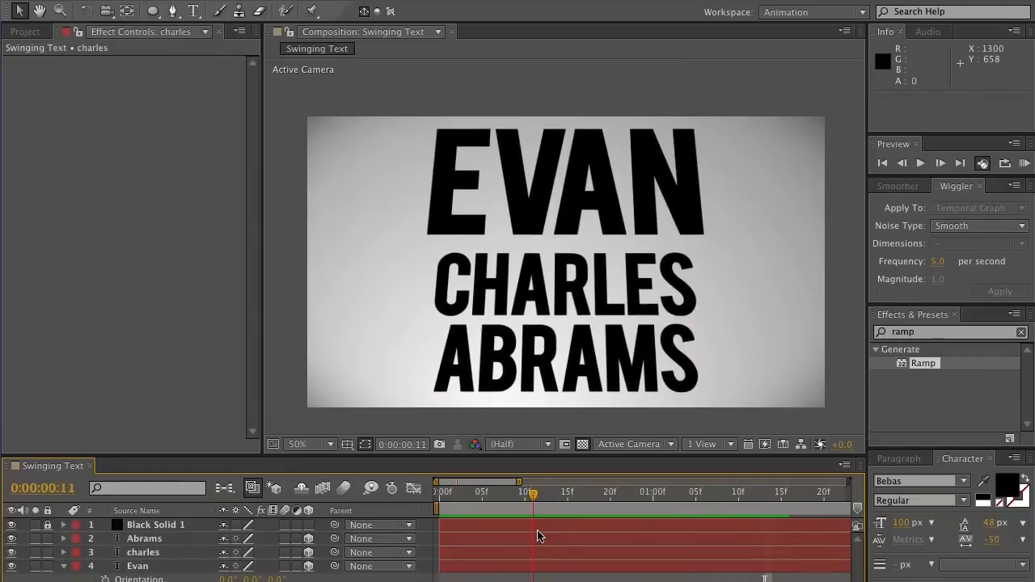
{"action": "left_click", "coordinate": [137, 552]}
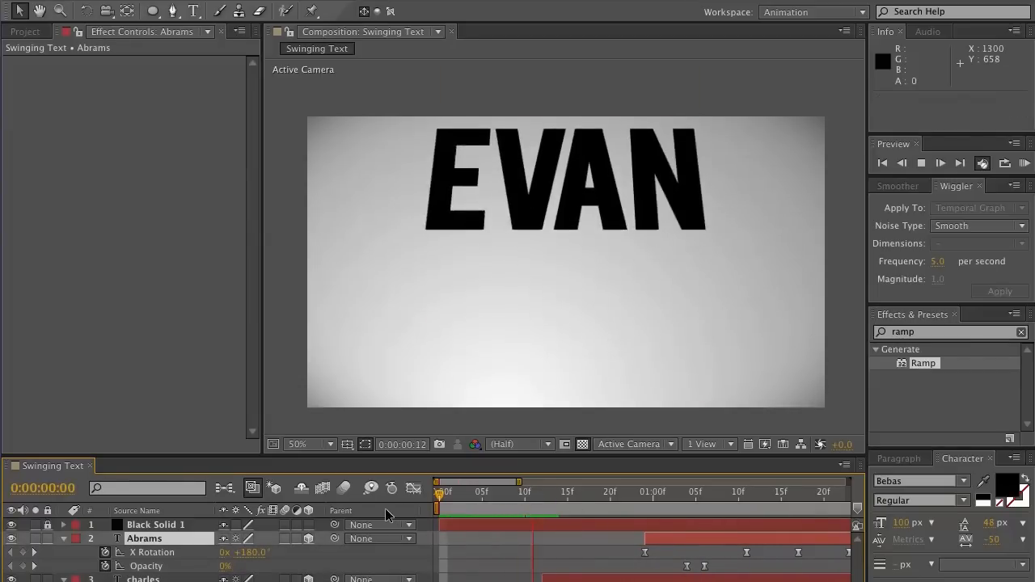
{"action": "left_click", "coordinate": [941, 163]}
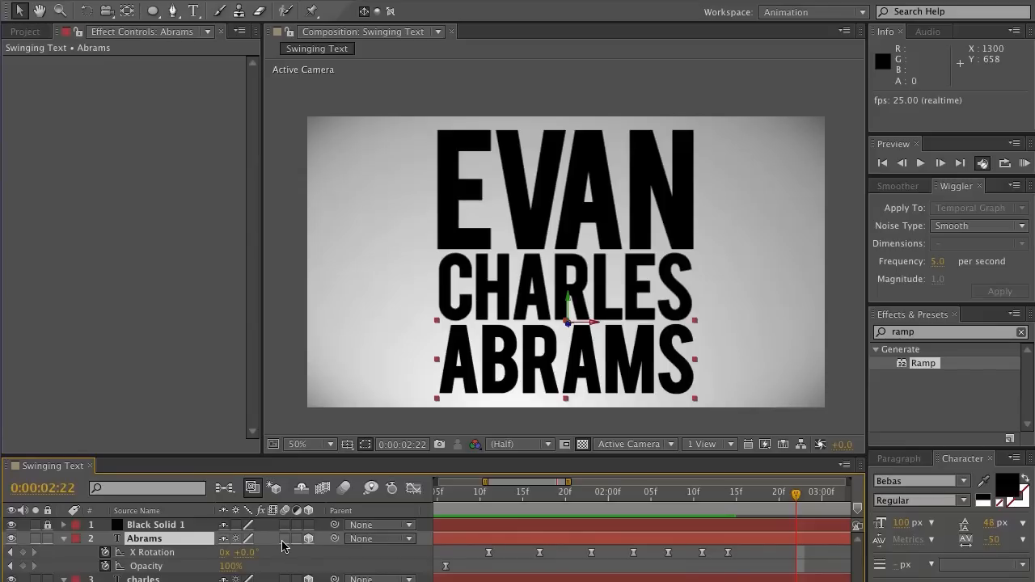
{"action": "mouse_move", "coordinate": [340, 543]}
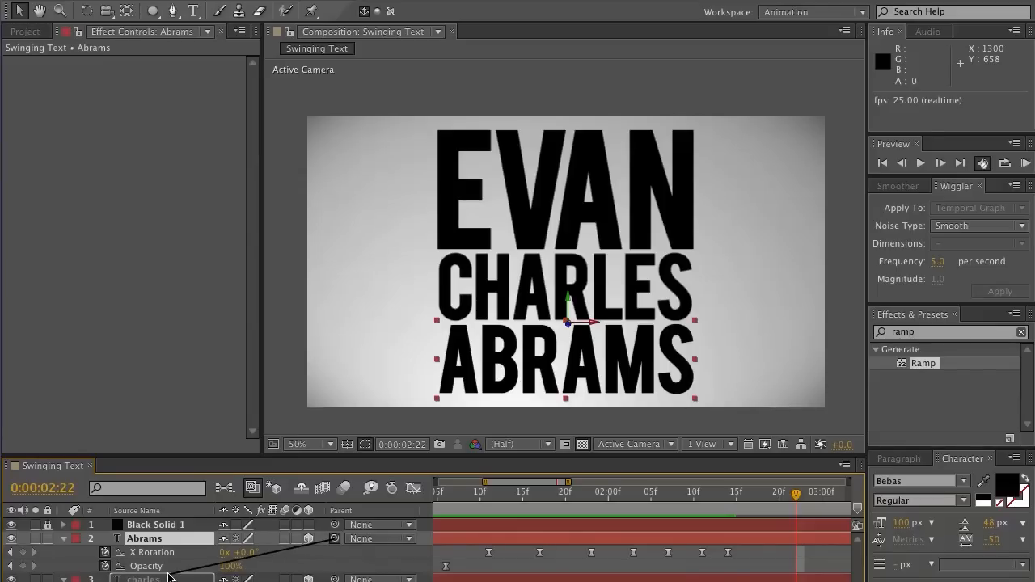
Step: Pick-whip ABRAMS to CHARLES and CHARLES to EVAN, then return to frame 0
{"action": "left_click", "coordinate": [384, 538]}
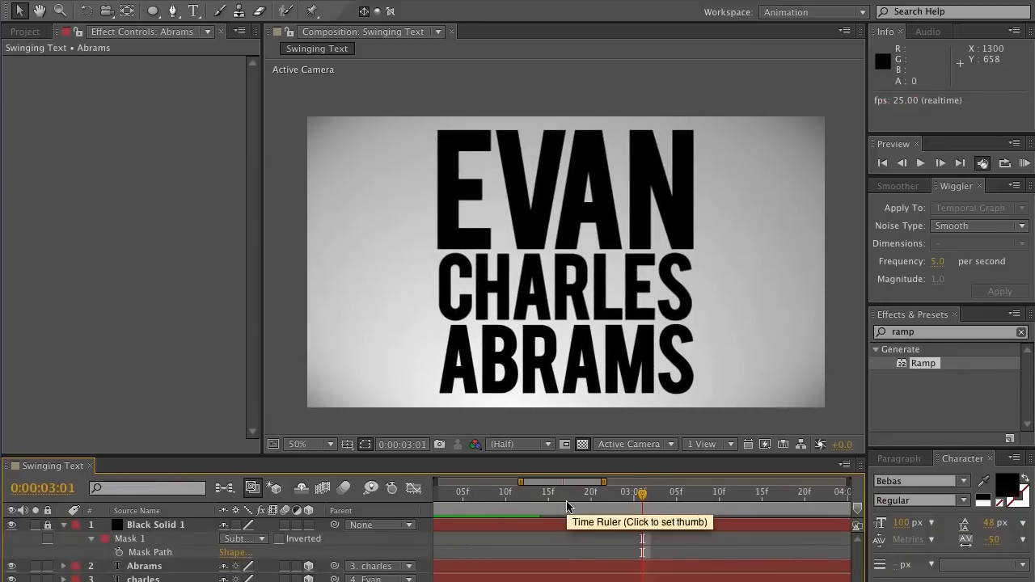
{"action": "left_click", "coordinate": [920, 163]}
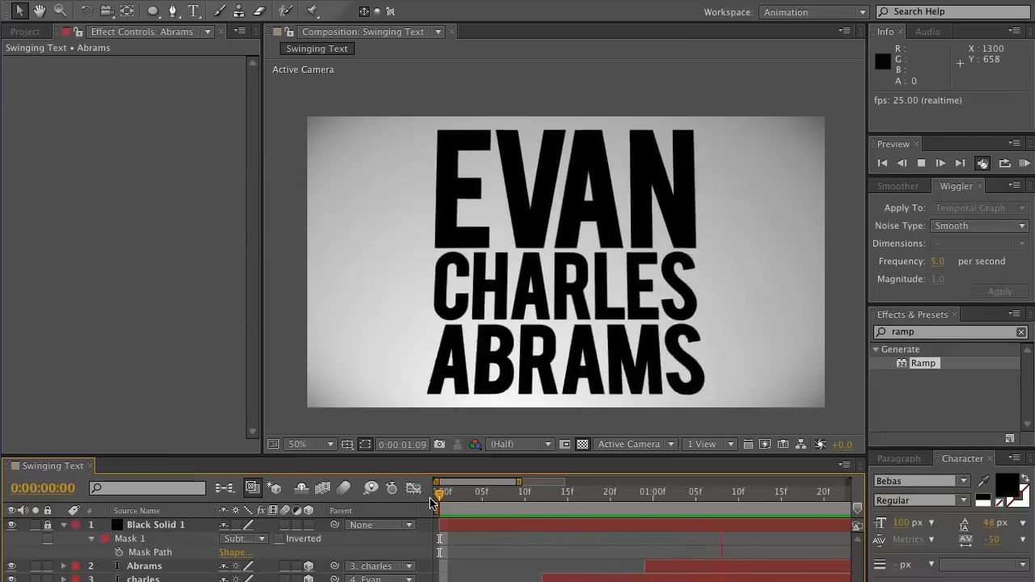
{"action": "left_click", "coordinate": [603, 492]}
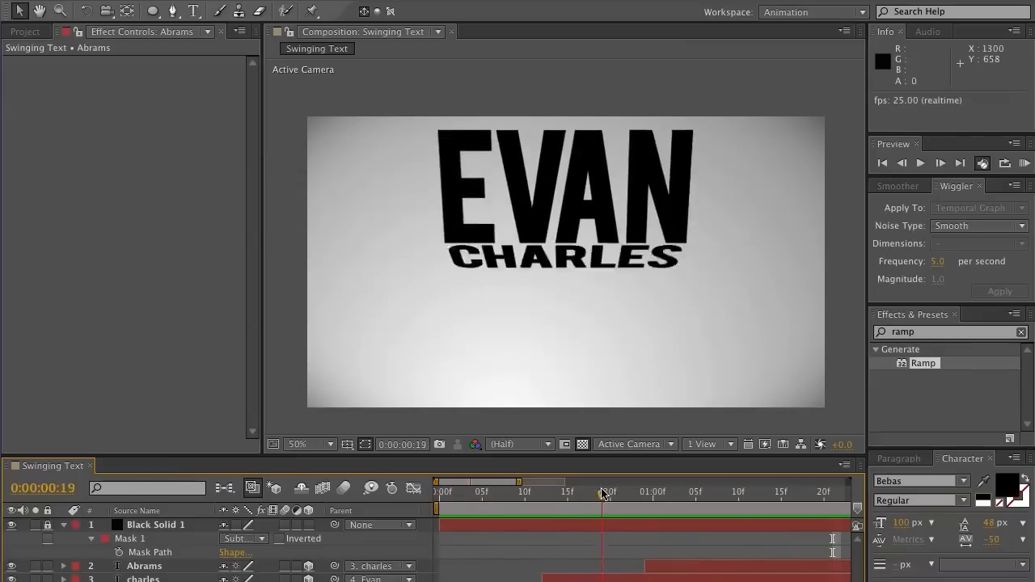
{"action": "left_click_drag", "start_coordinate": [603, 492], "coordinate": [568, 492]}
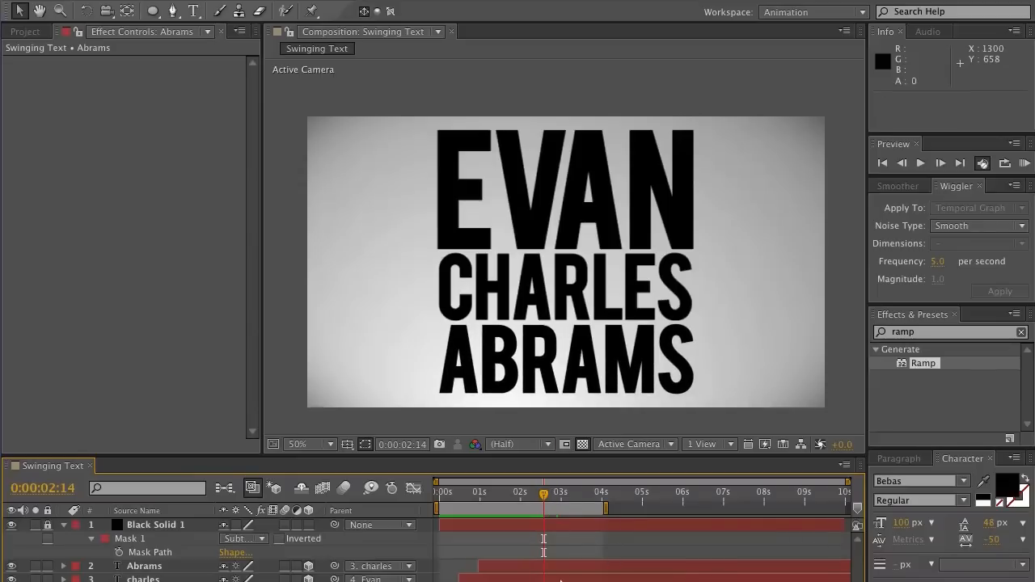
{"action": "mouse_move", "coordinate": [580, 330]}
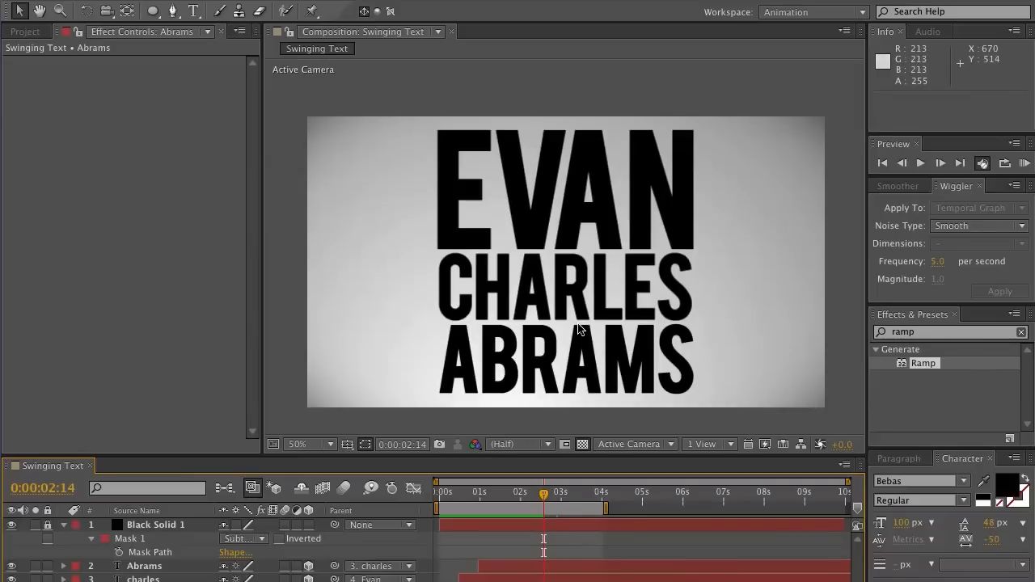